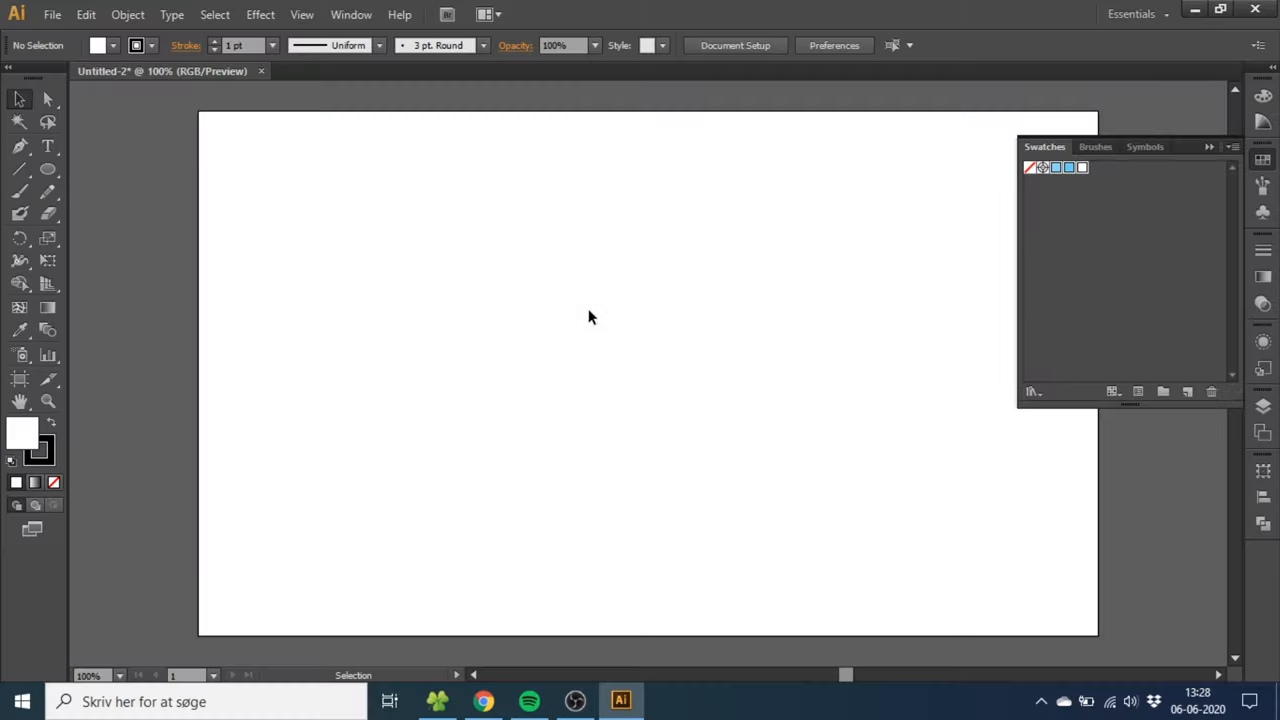
Turn on the grid and Snap to Grid from the View menu.
{"action": "left_click", "coordinate": [301, 14]}
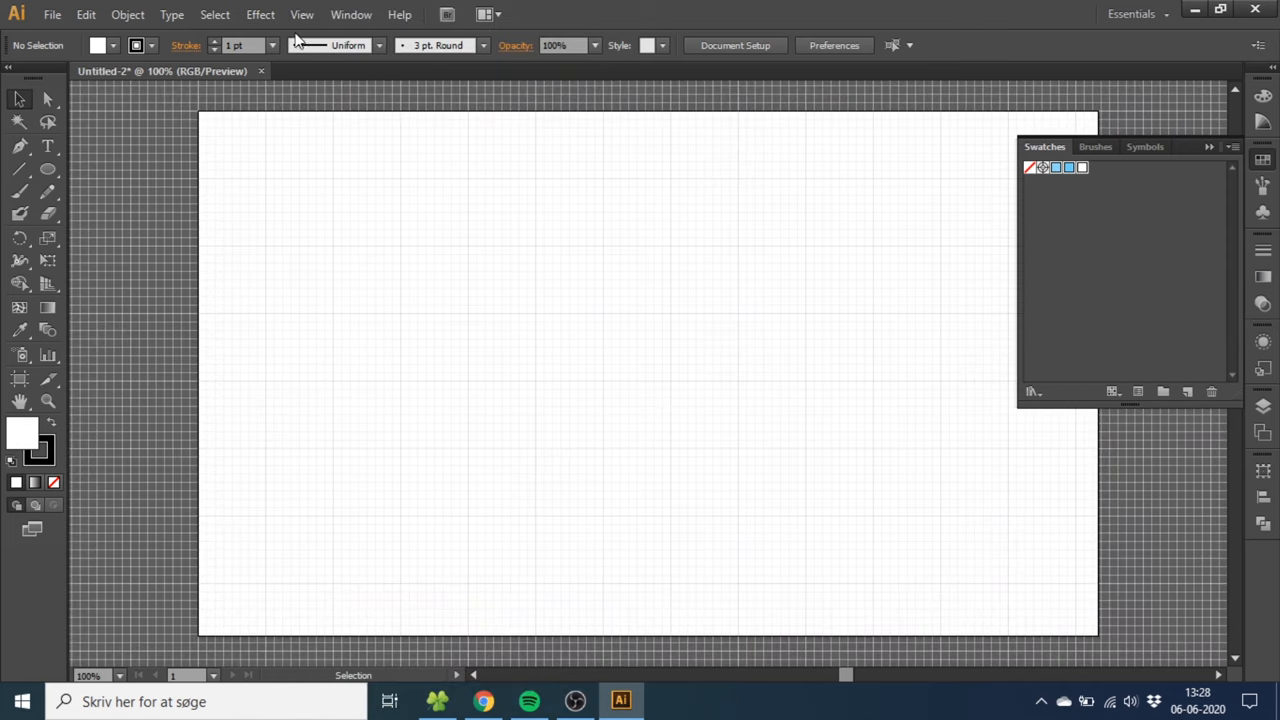
{"action": "left_click", "coordinate": [301, 14]}
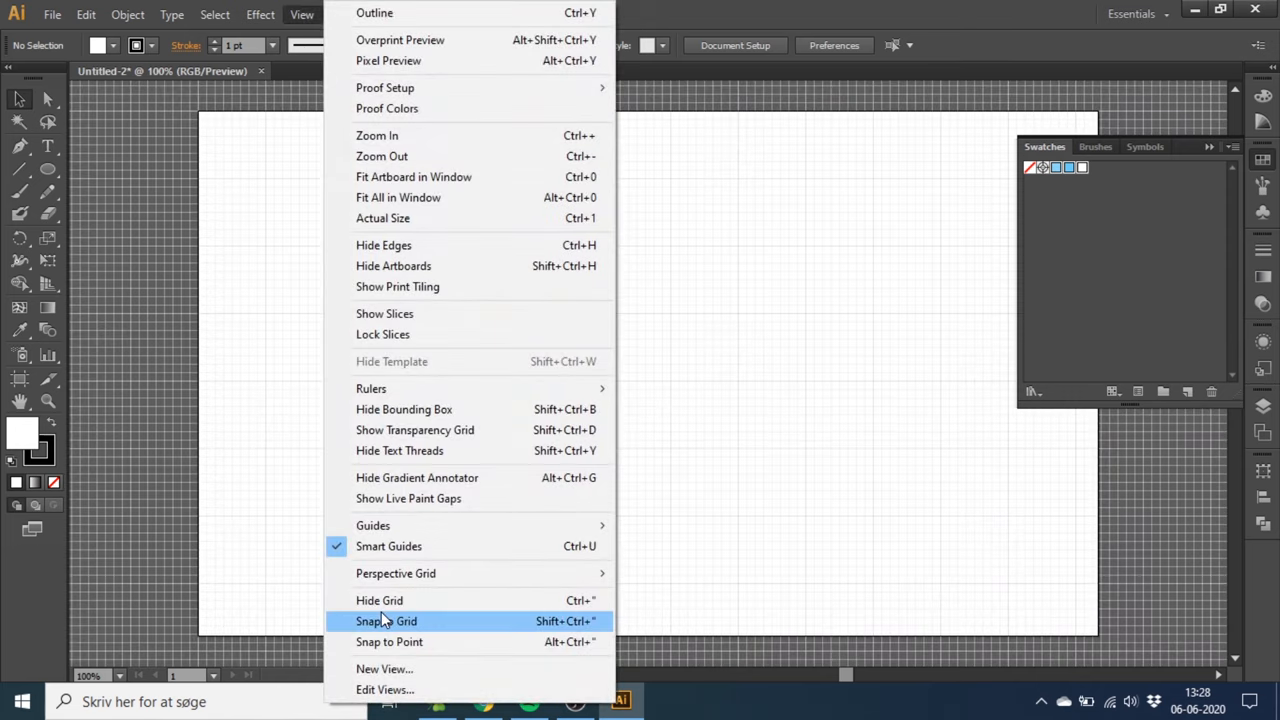
{"action": "left_click", "coordinate": [387, 621]}
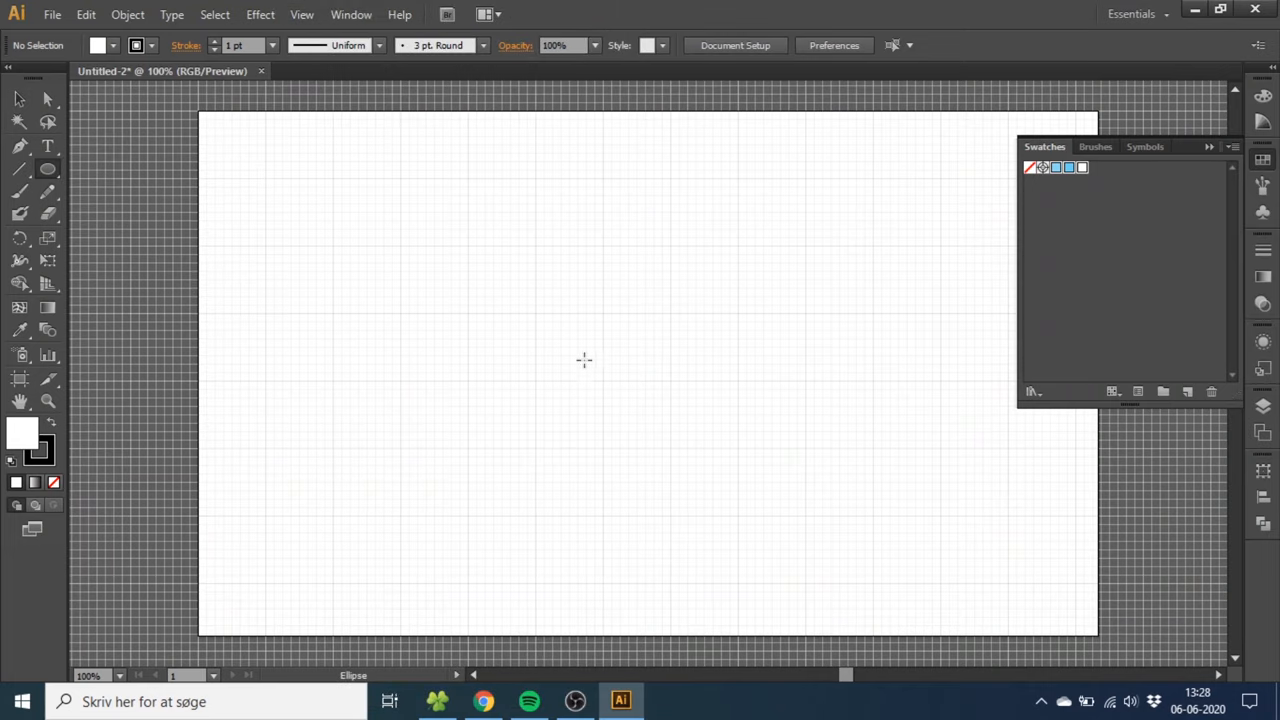
{"action": "mouse_move", "coordinate": [467, 247]}
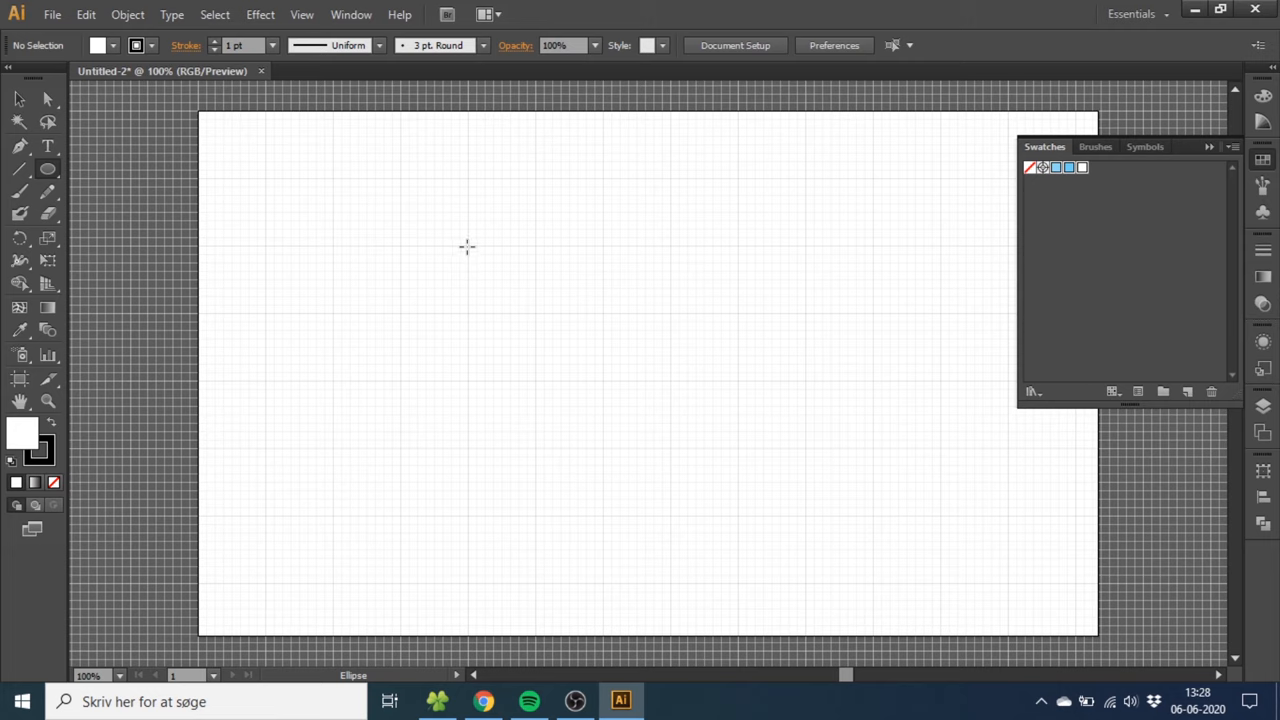
{"action": "mouse_move", "coordinate": [469, 246]}
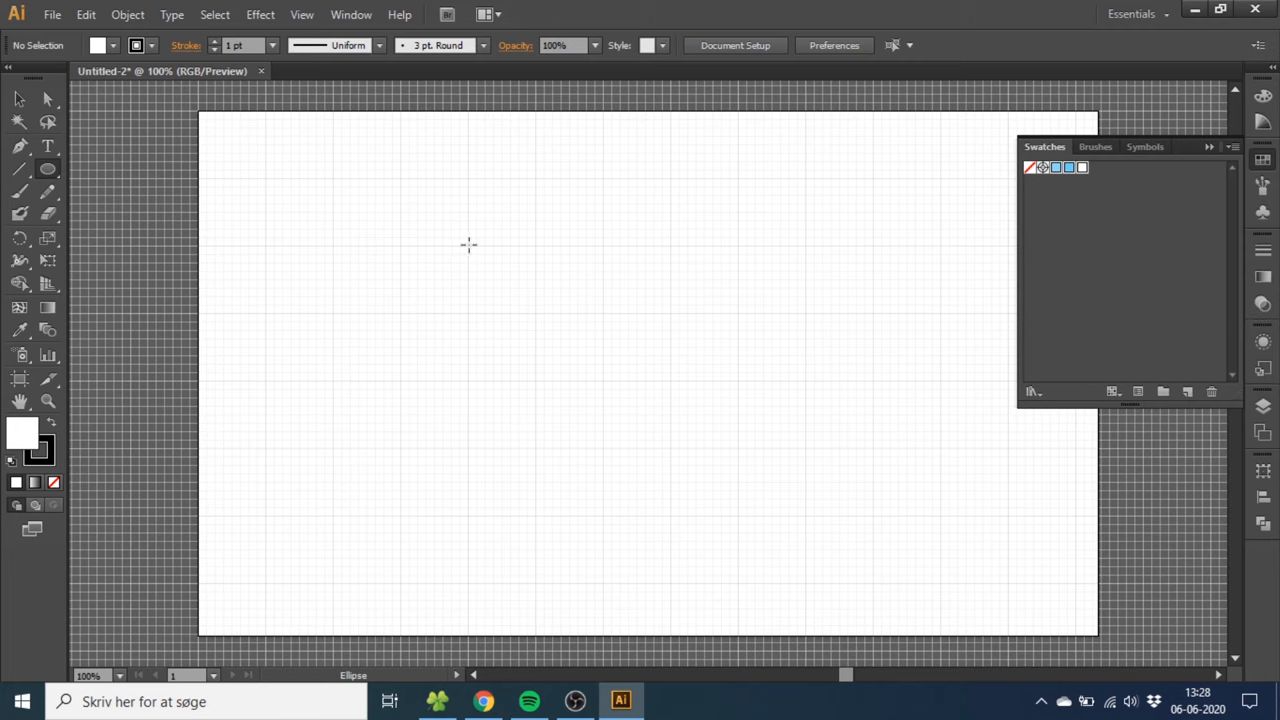
Draw a white, unstroked circle left of the artboard centre and show the Swatches panel.
{"action": "left_click_drag", "start_coordinate": [468, 245], "coordinate": [593, 367]}
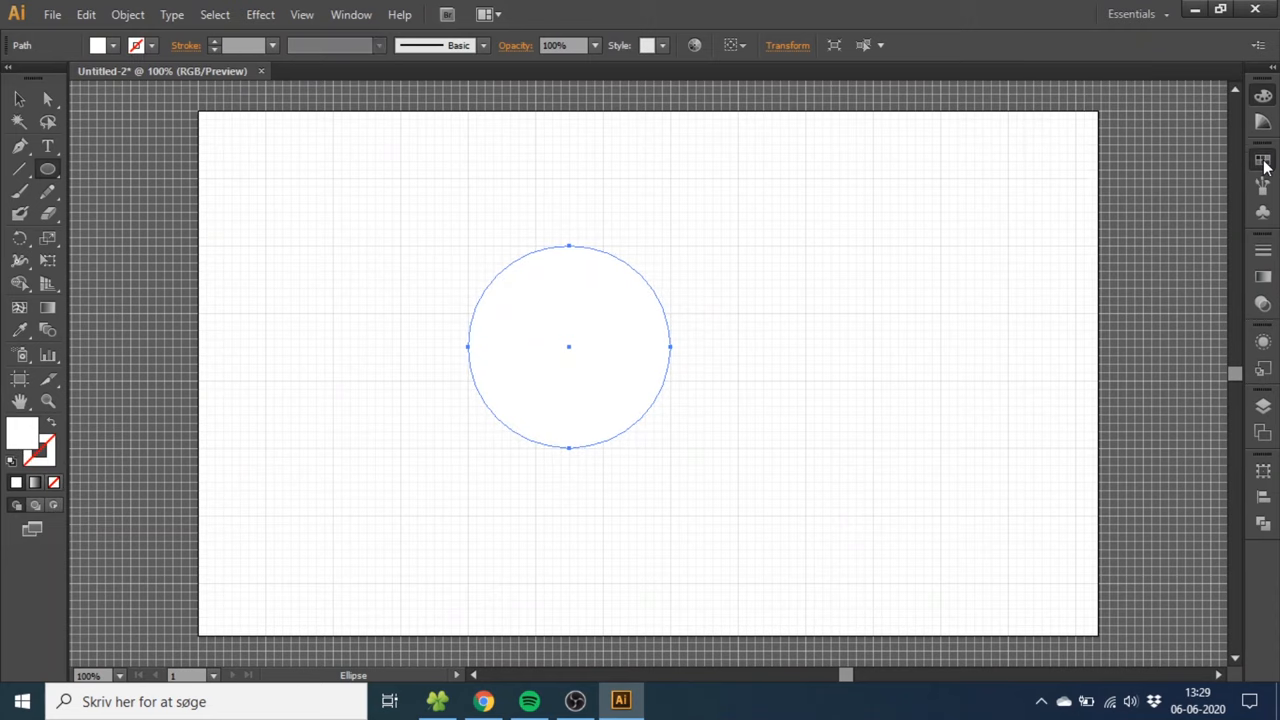
{"action": "left_click", "coordinate": [1263, 160]}
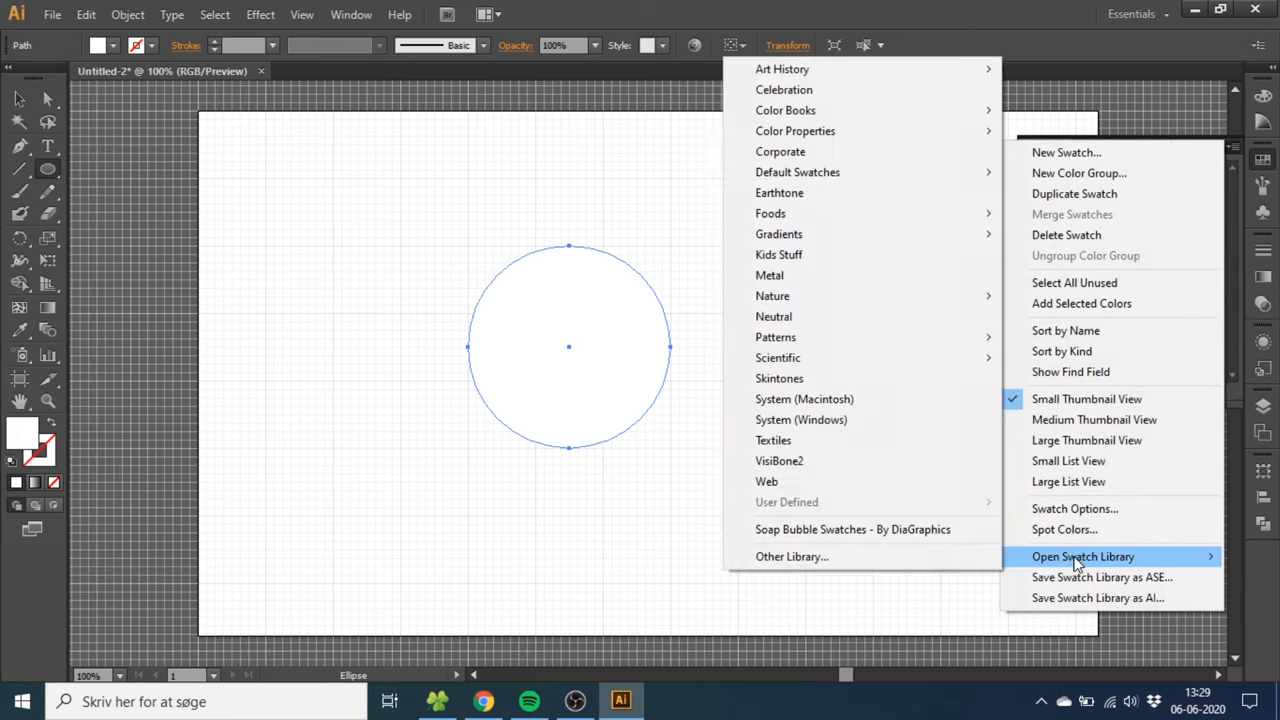
Browse the Desktop for the Soap Bubble Swatches library file.
{"action": "left_click", "coordinate": [791, 556]}
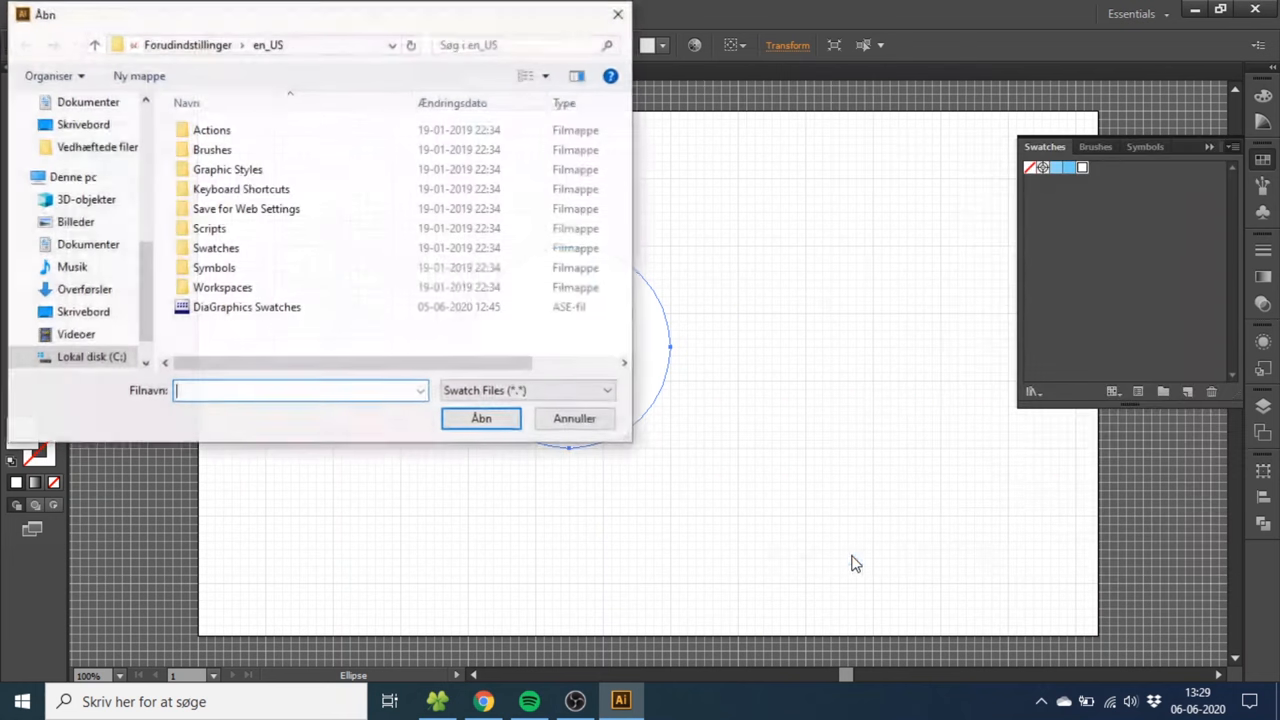
{"action": "left_click", "coordinate": [83, 311]}
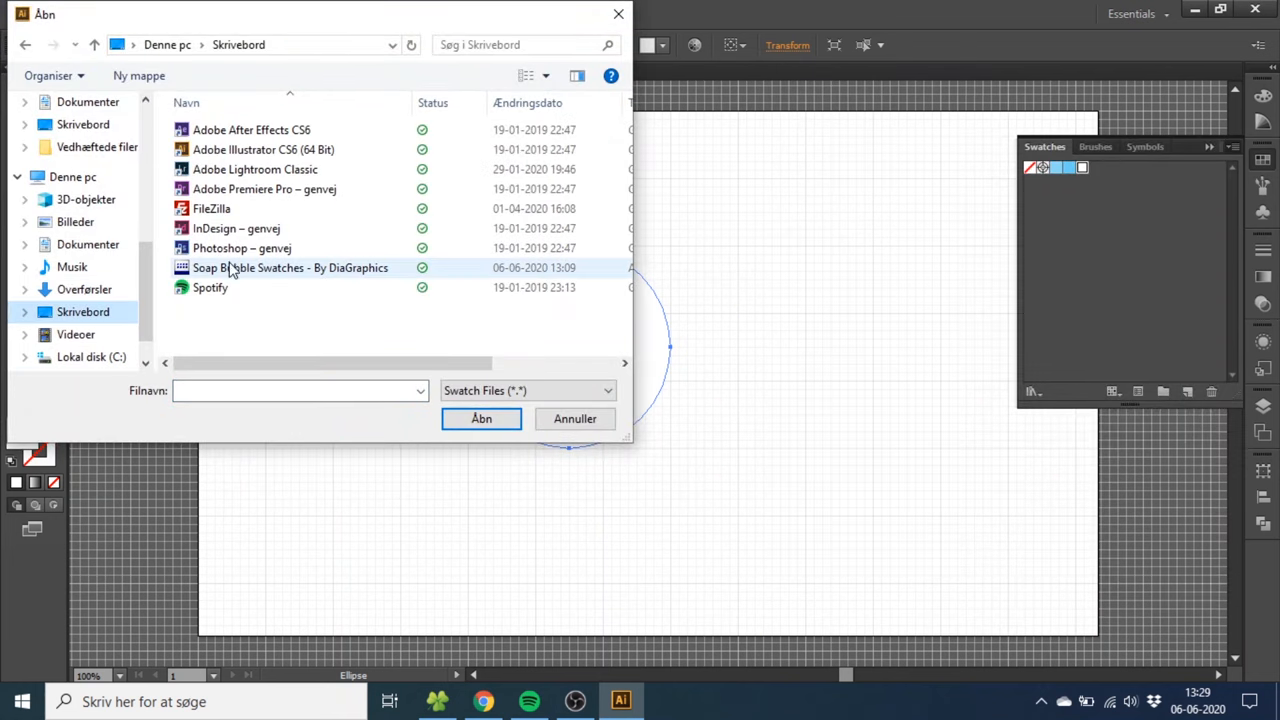
{"action": "mouse_move", "coordinate": [277, 272]}
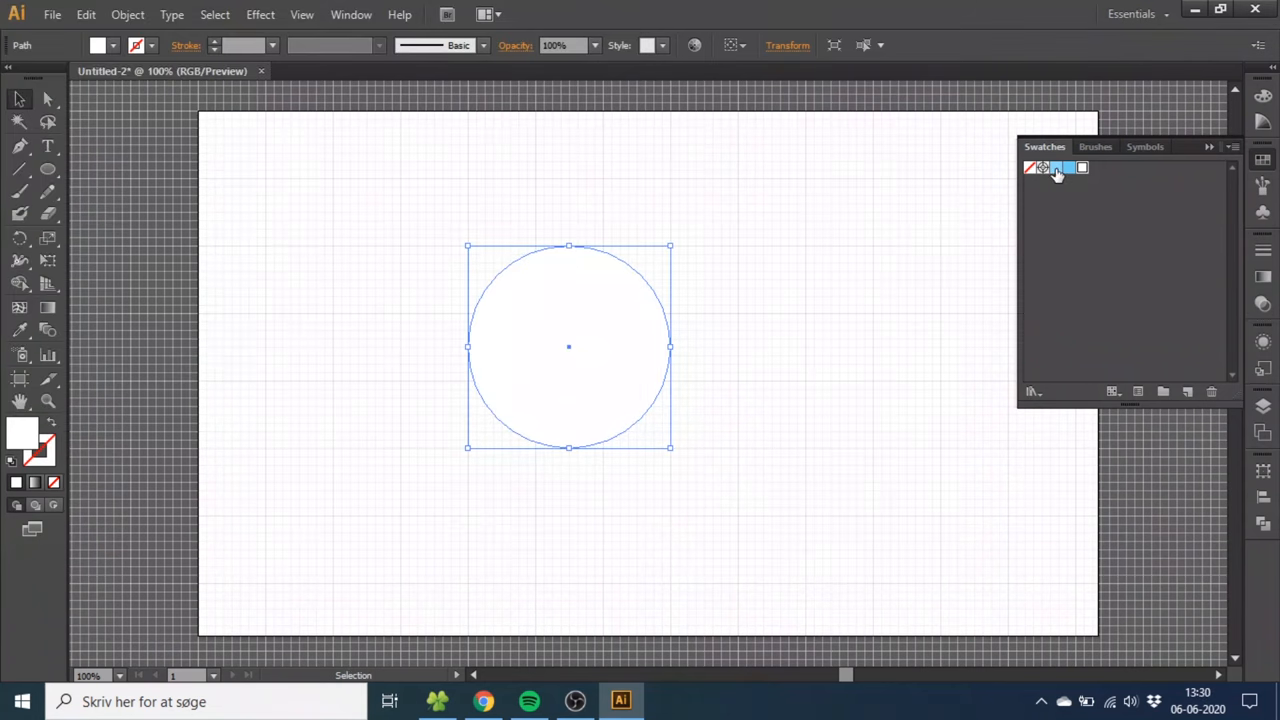
Fill the circle light blue and offset its path by -20 px with Preview on.
{"action": "left_click", "coordinate": [1055, 167]}
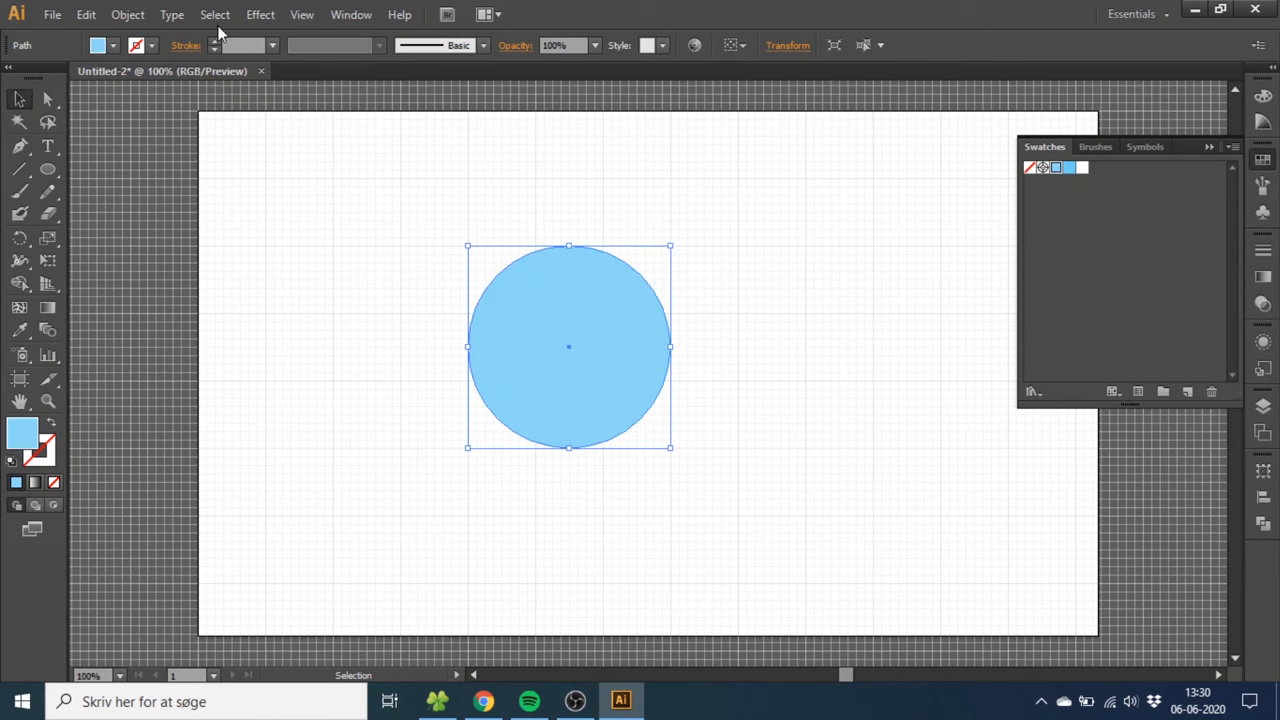
{"action": "left_click", "coordinate": [127, 14]}
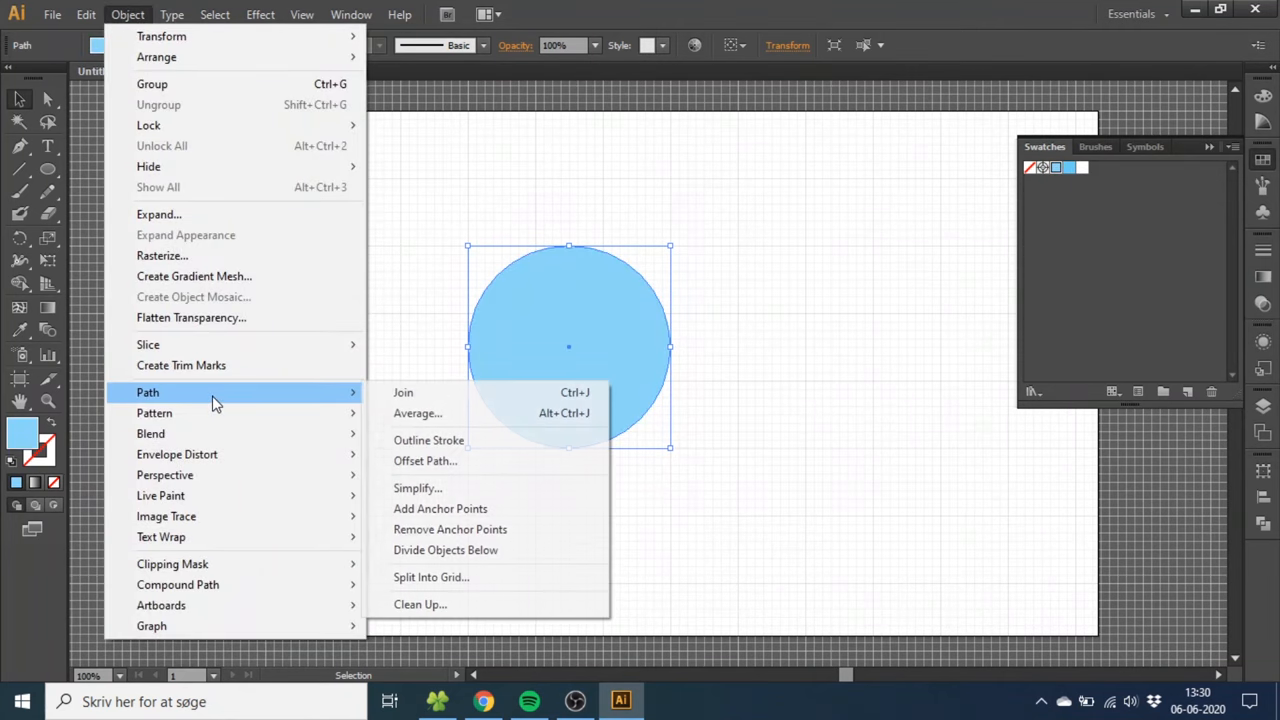
{"action": "left_click", "coordinate": [425, 461]}
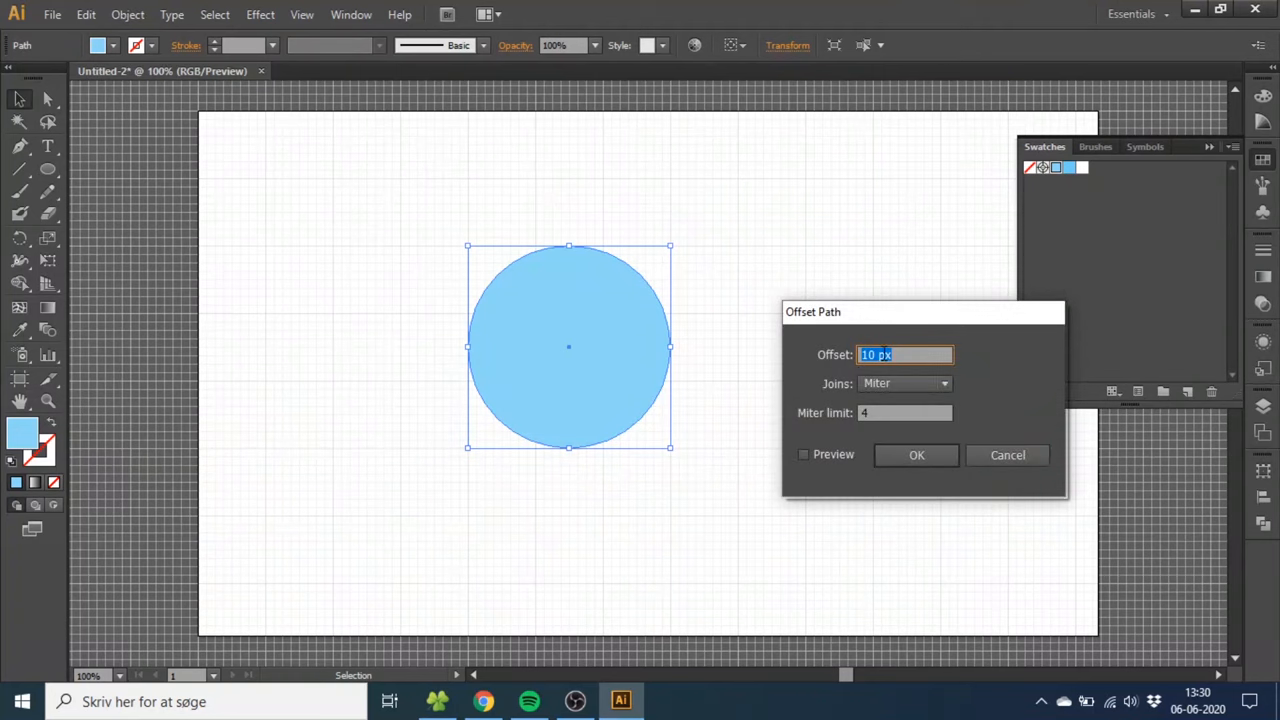
{"action": "type", "text": "-20"}
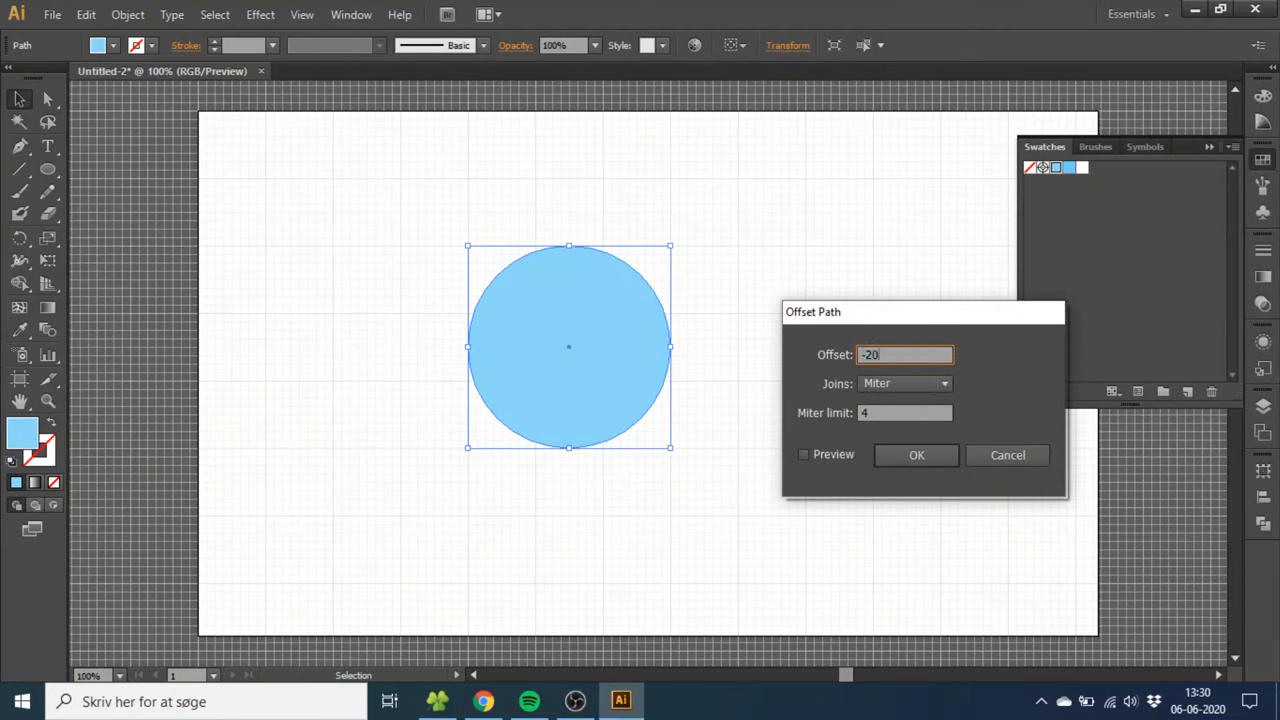
{"action": "left_click", "coordinate": [803, 454]}
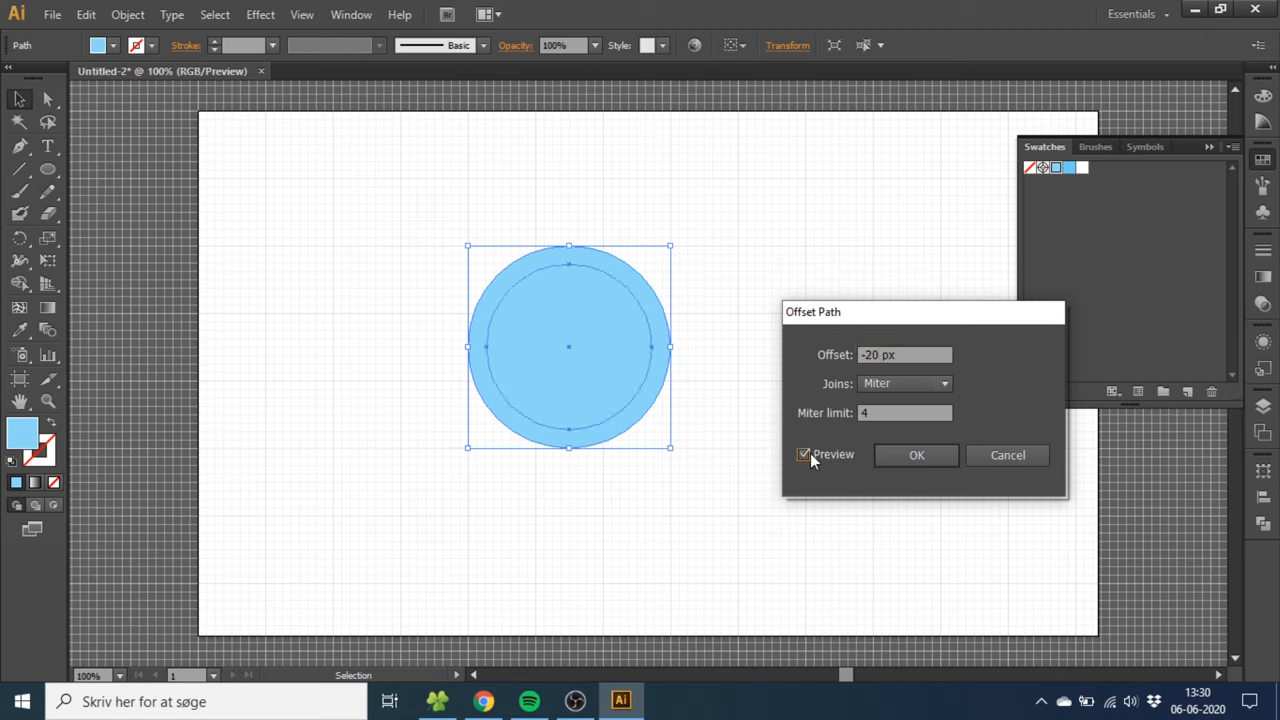
{"action": "mouse_move", "coordinate": [620, 280]}
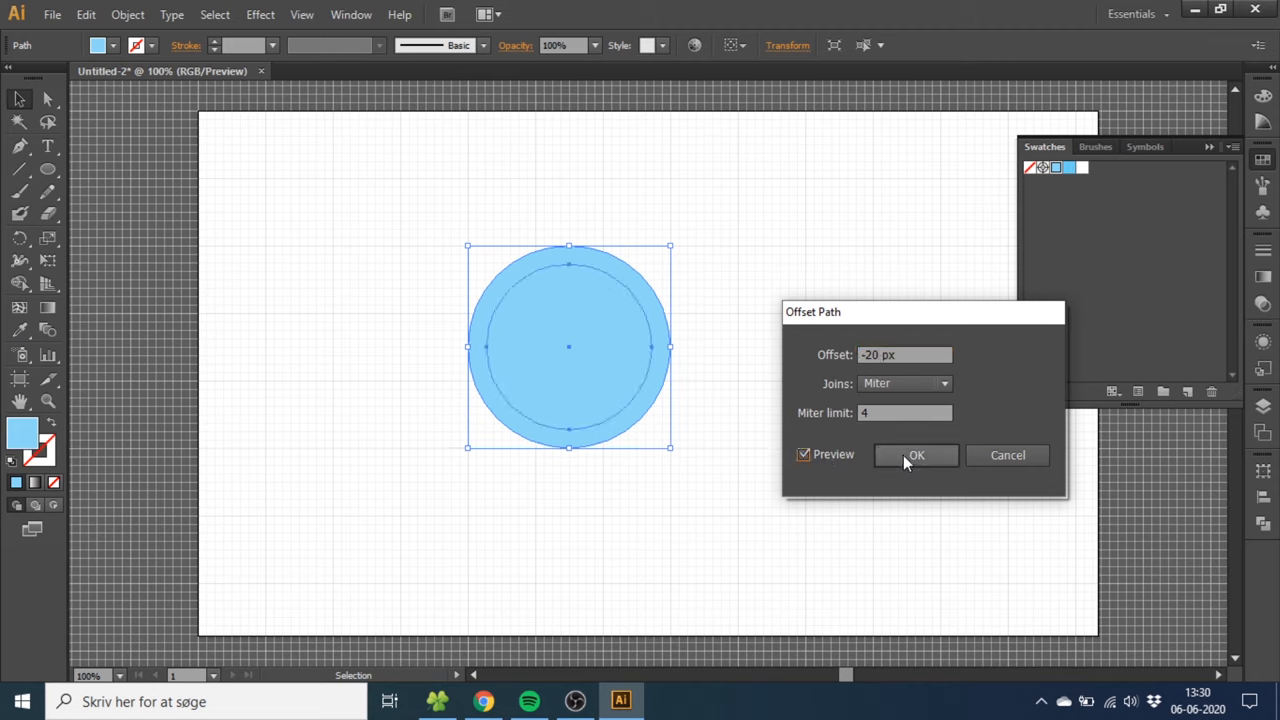
{"action": "left_click", "coordinate": [915, 455]}
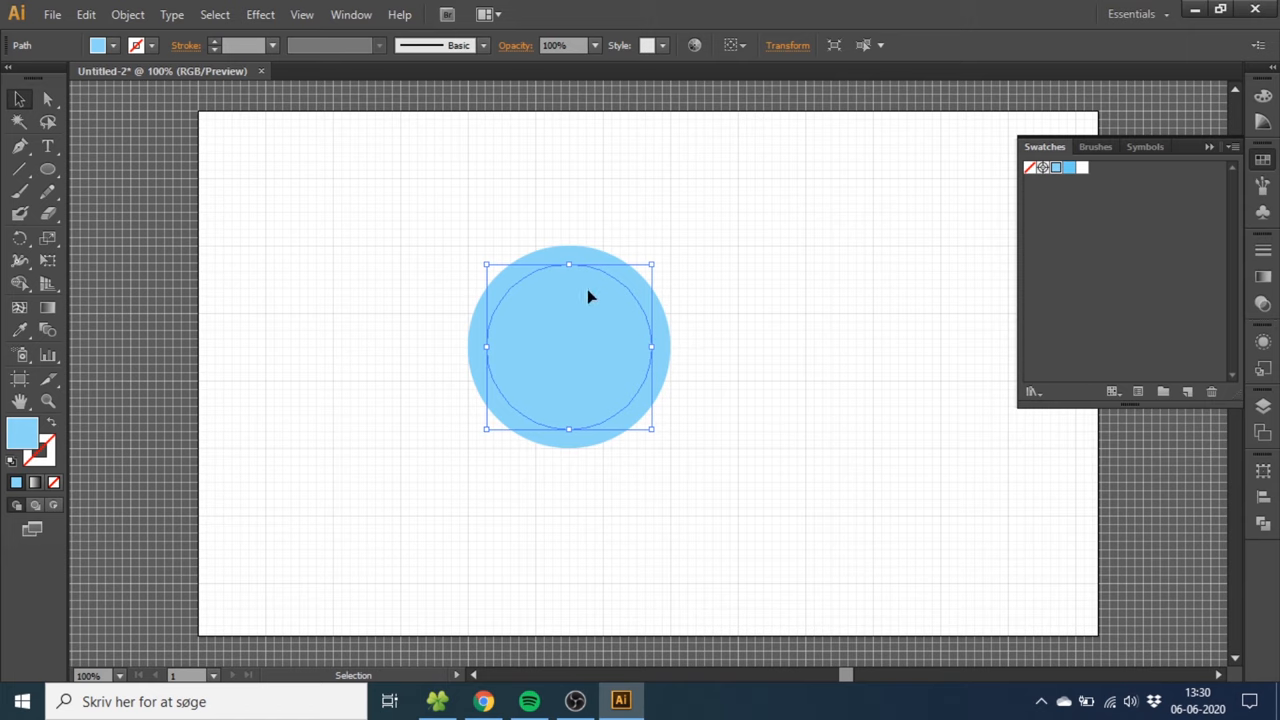
{"action": "mouse_move", "coordinate": [53, 428]}
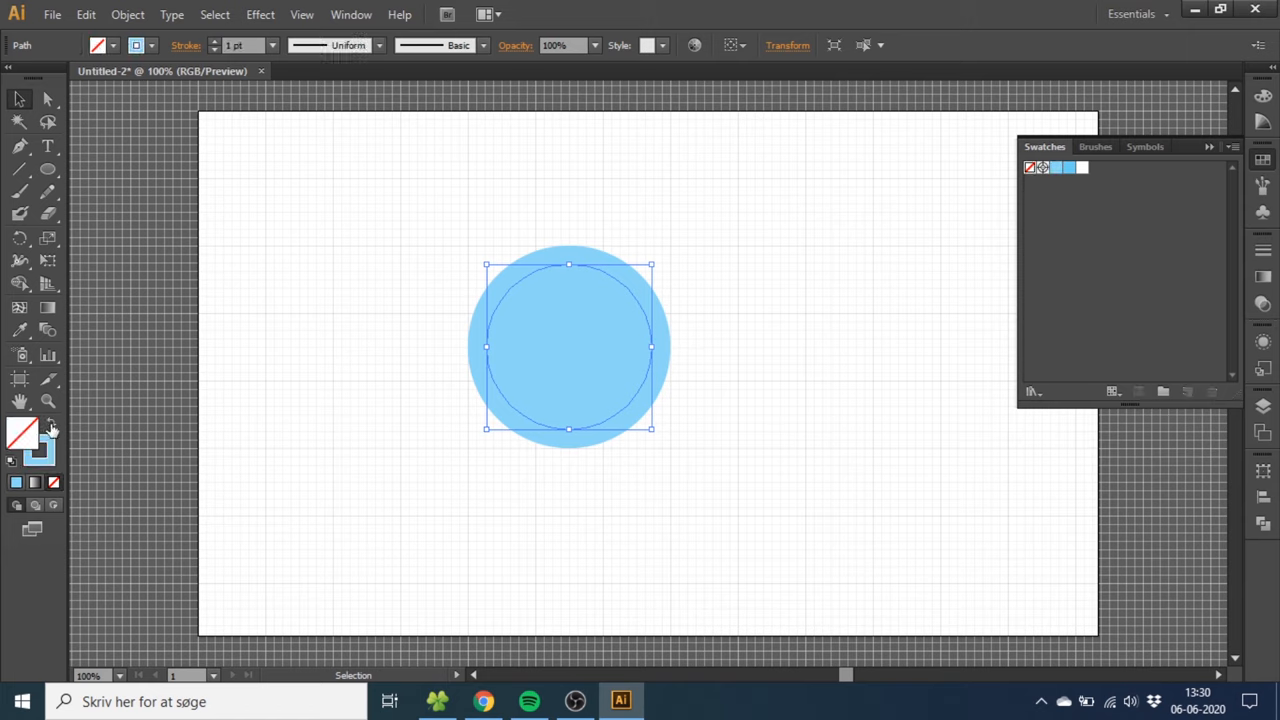
Make the inner circle a white stroke, trim it to a top-left arc, and give it Round Caps.
{"action": "double_click", "coordinate": [23, 432]}
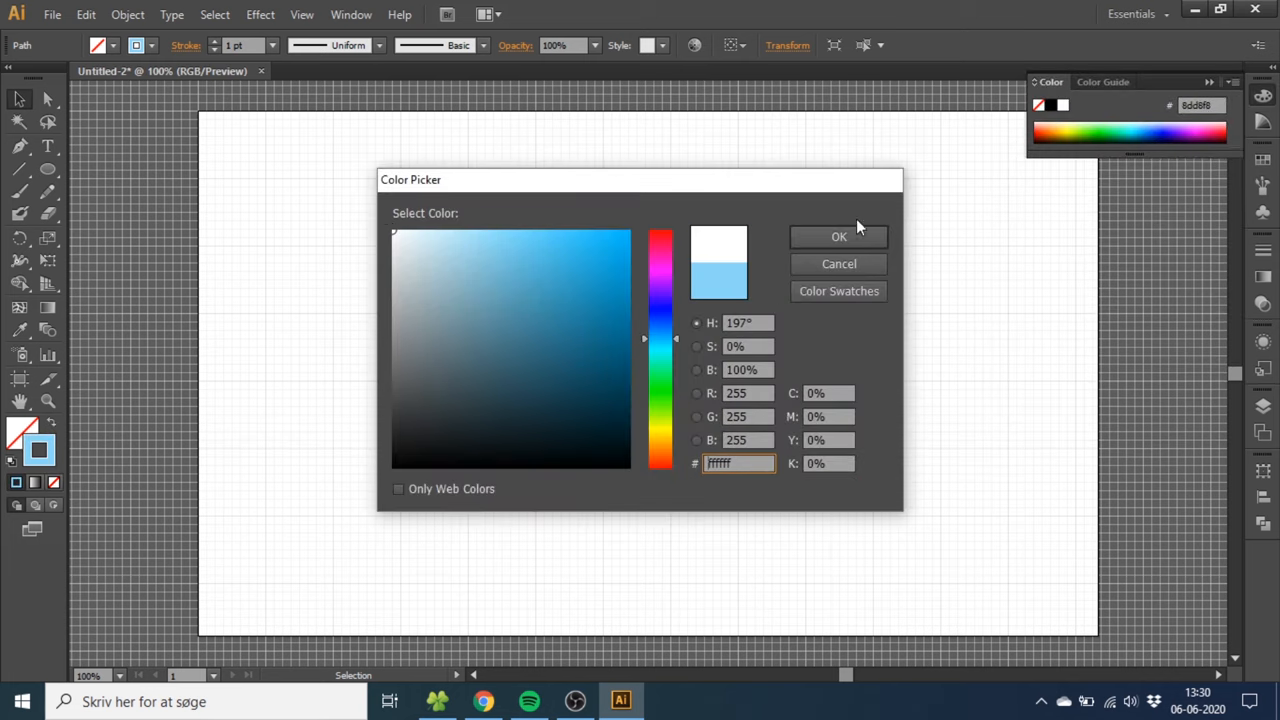
{"action": "left_click", "coordinate": [838, 236]}
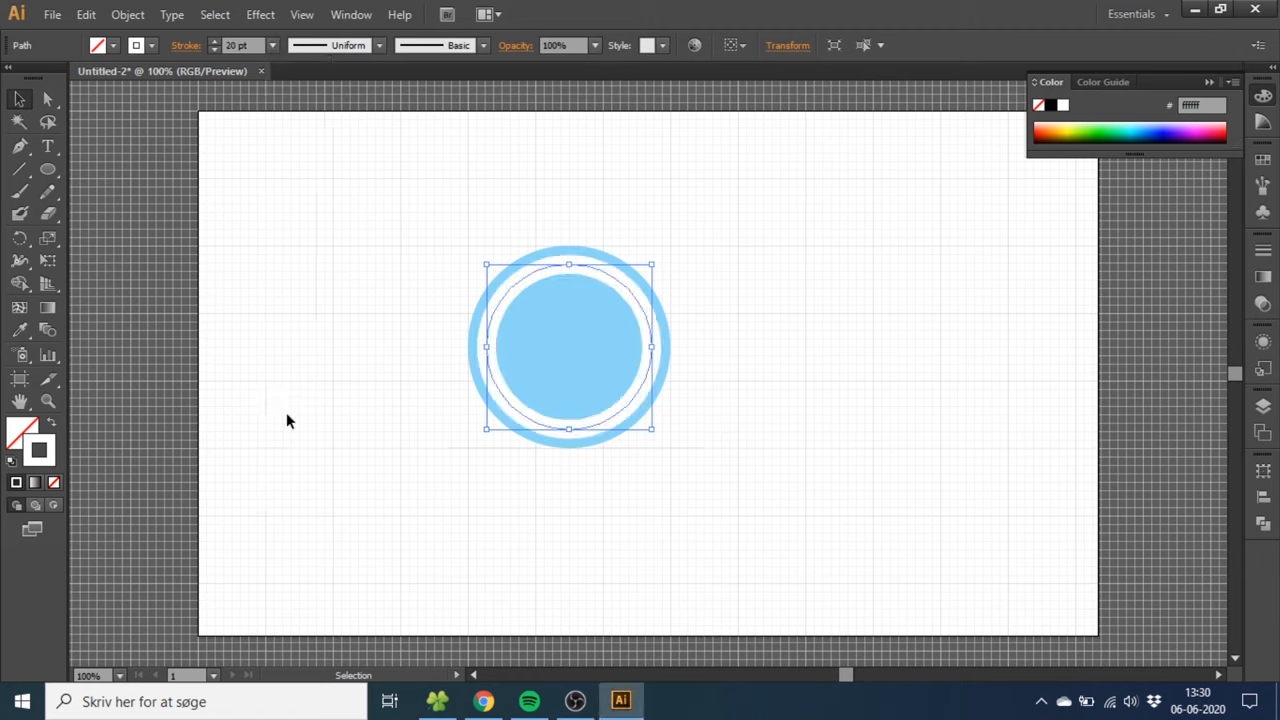
{"action": "mouse_move", "coordinate": [555, 430]}
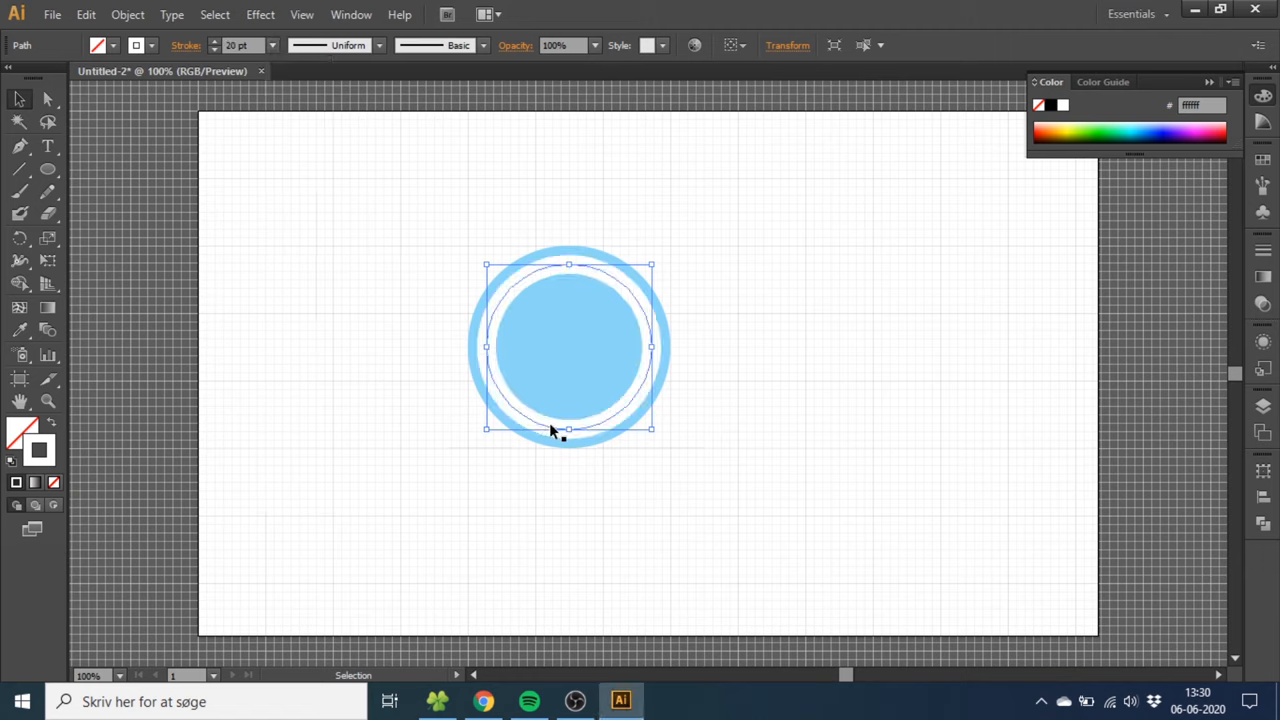
{"action": "mouse_move", "coordinate": [535, 375]}
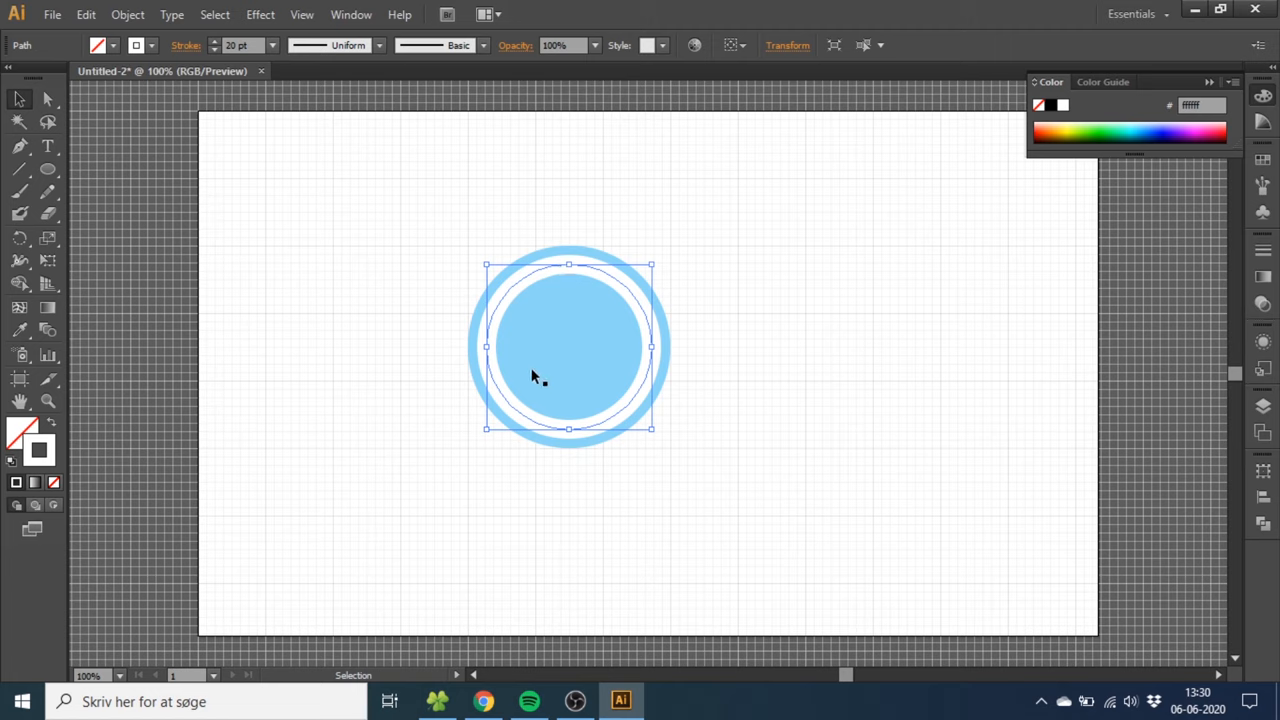
{"action": "mouse_move", "coordinate": [492, 362]}
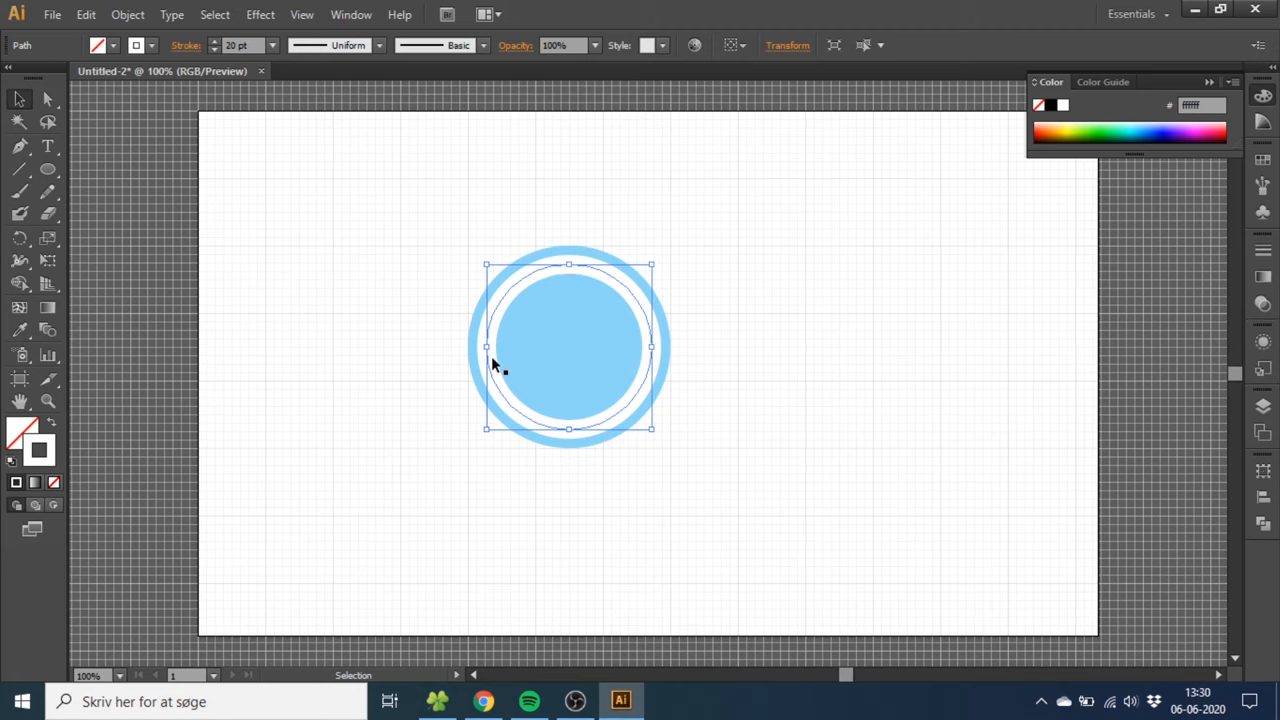
{"action": "left_click", "coordinate": [46, 98]}
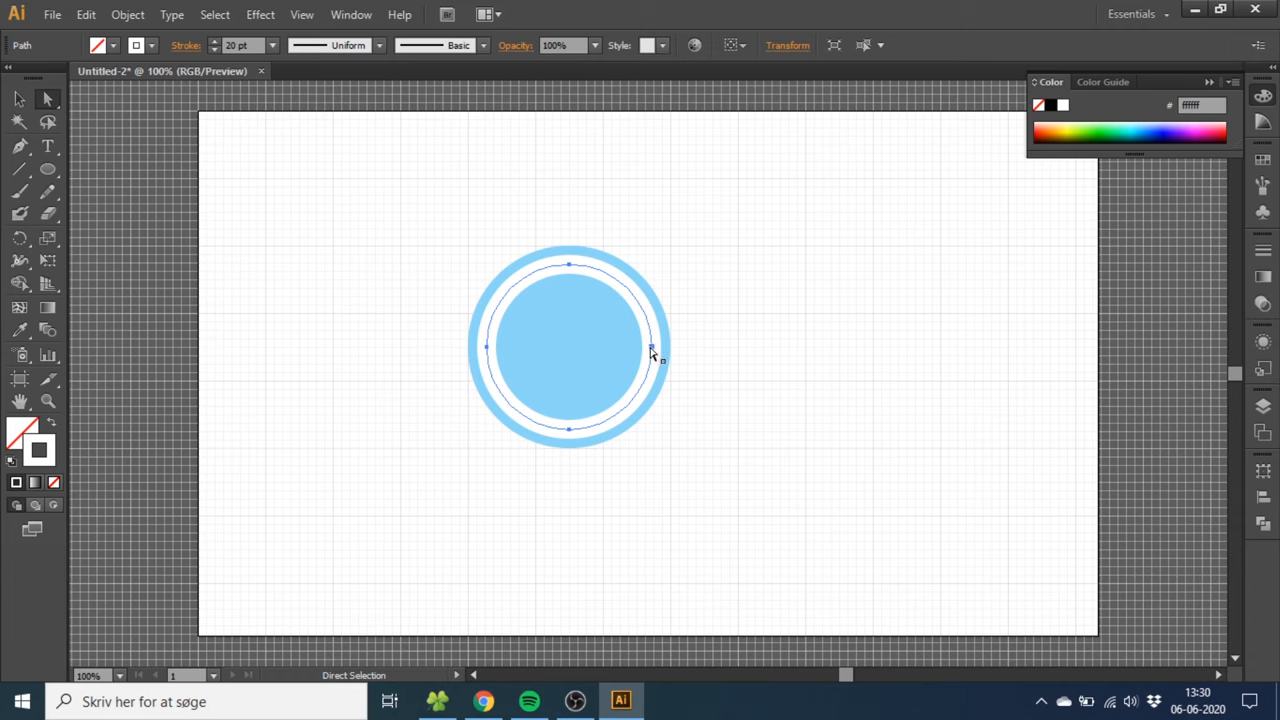
{"action": "left_click", "coordinate": [651, 348]}
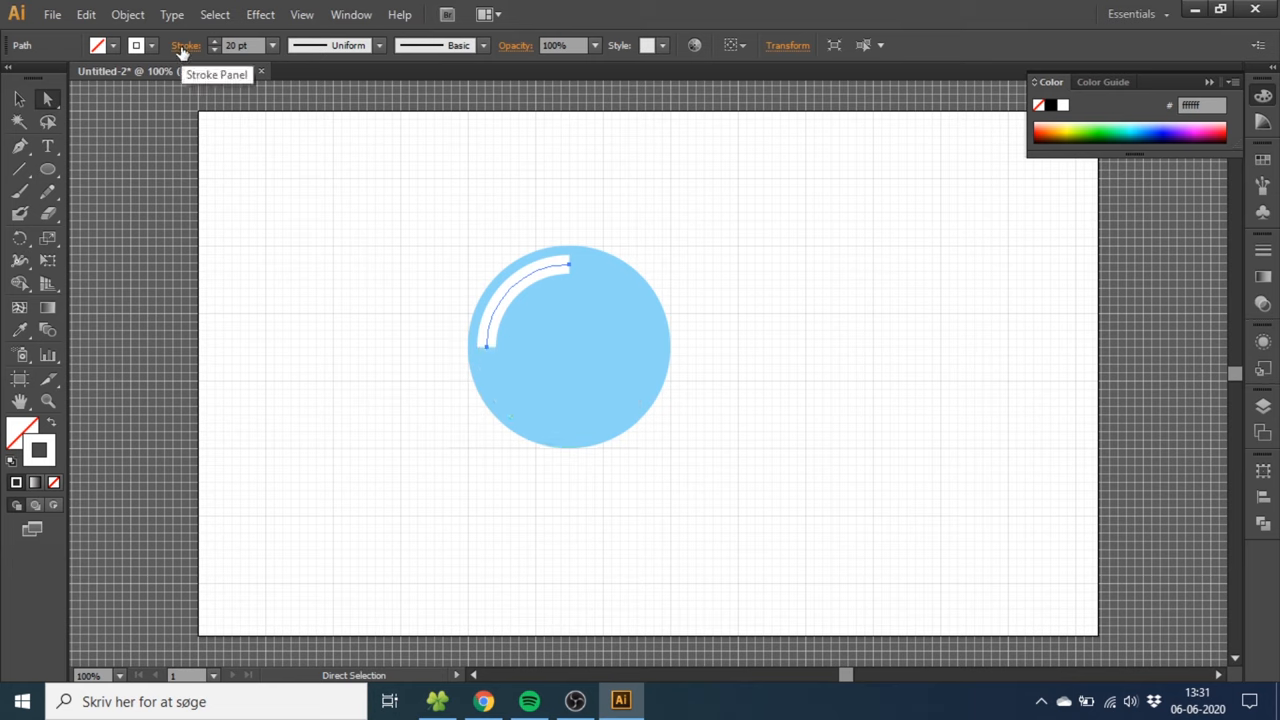
{"action": "left_click", "coordinate": [185, 45]}
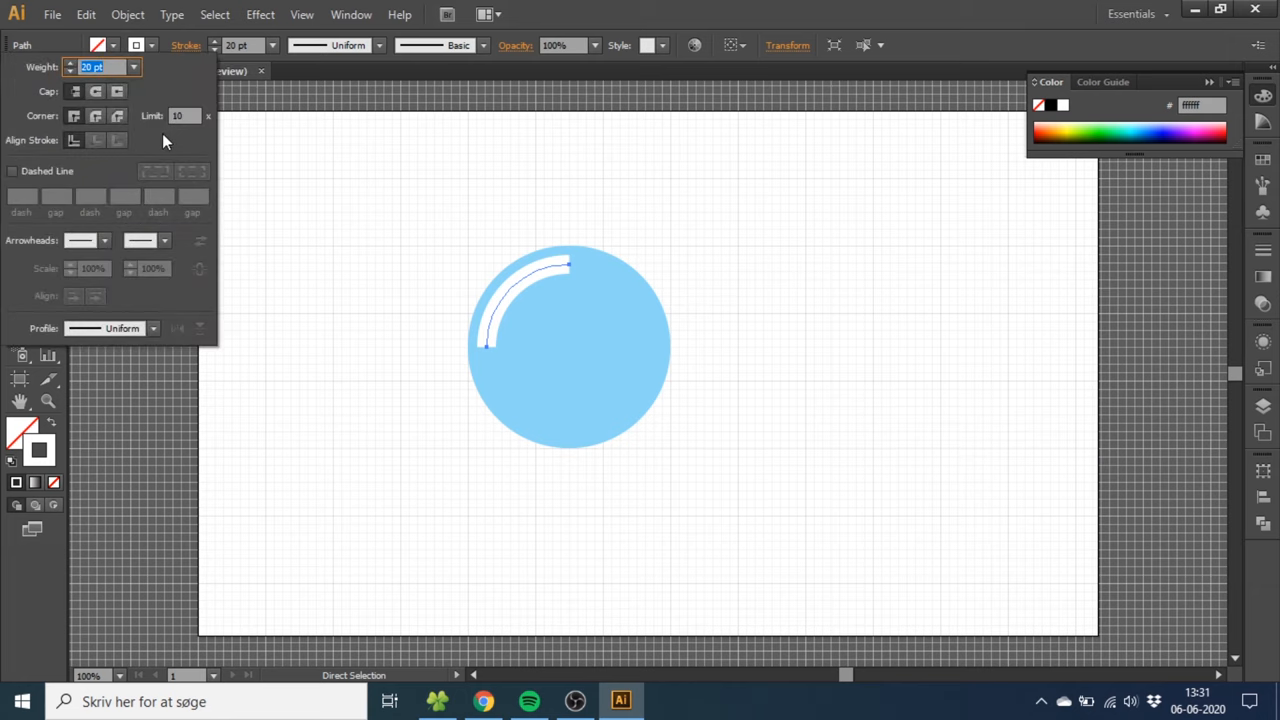
{"action": "left_click", "coordinate": [95, 91]}
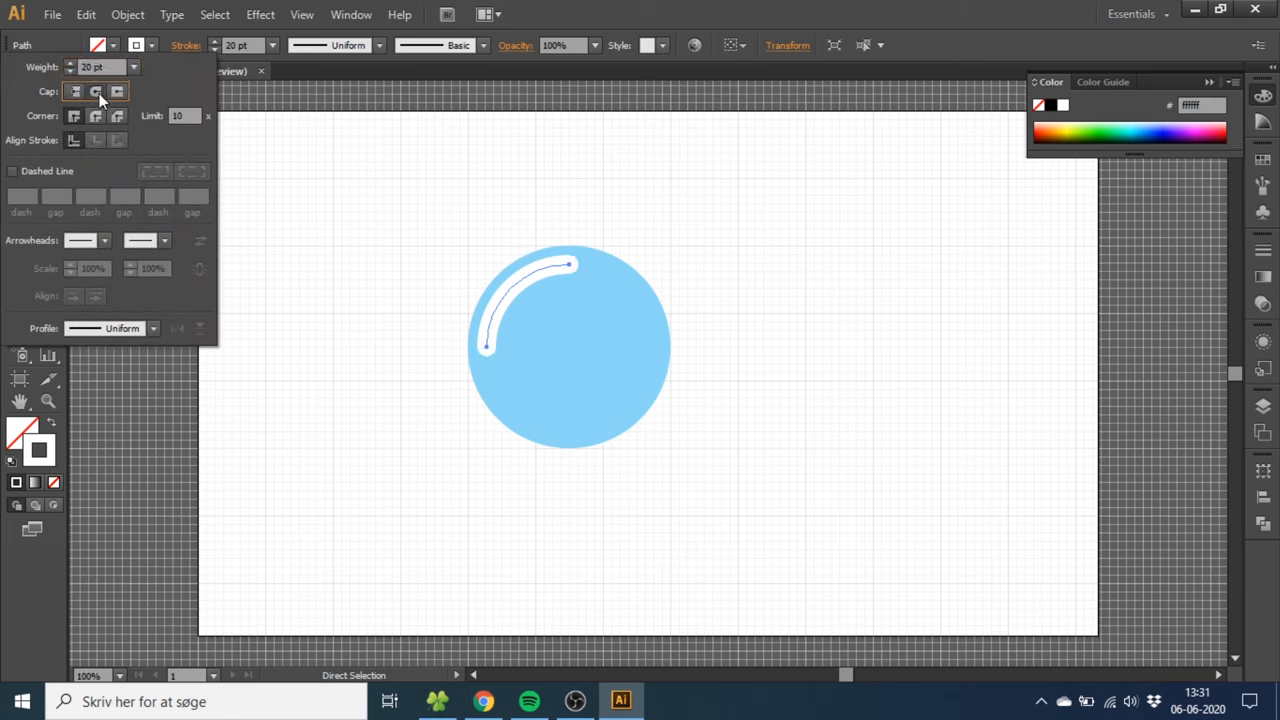
{"action": "mouse_move", "coordinate": [567, 264]}
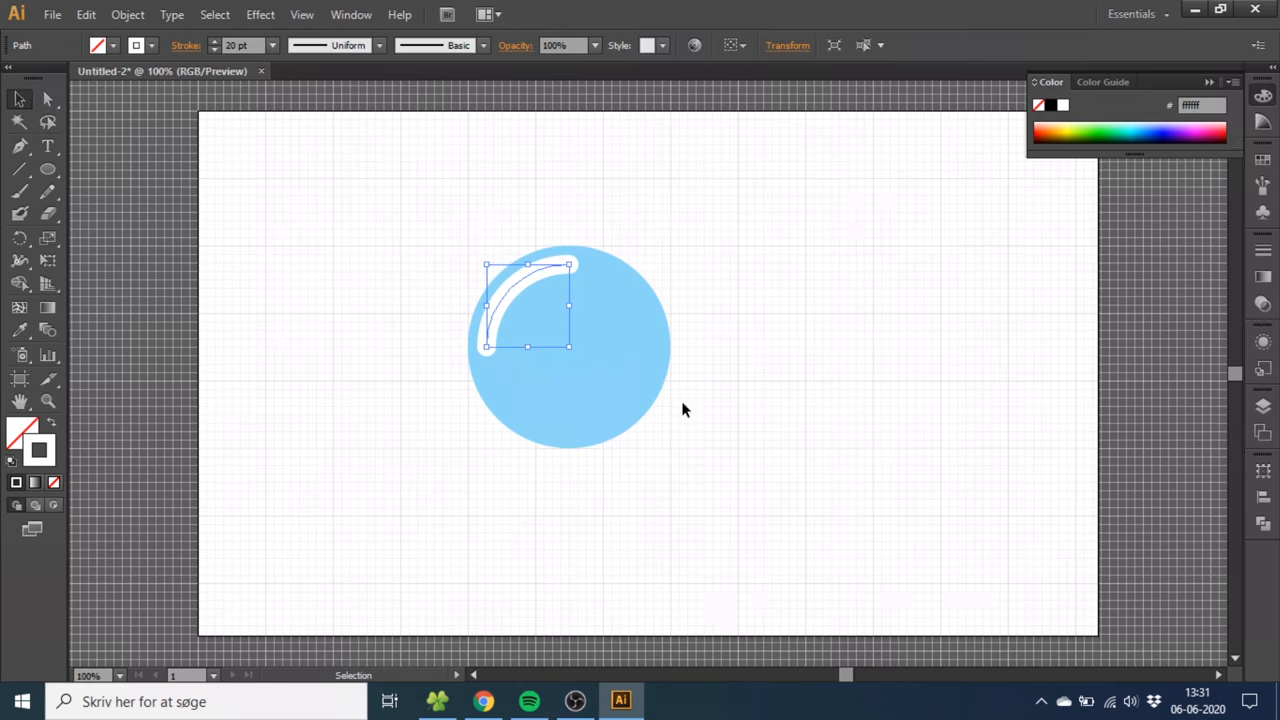
Overlap the bubble with an offset circle copy and divide them in Pathfinder.
{"action": "left_click", "coordinate": [660, 372]}
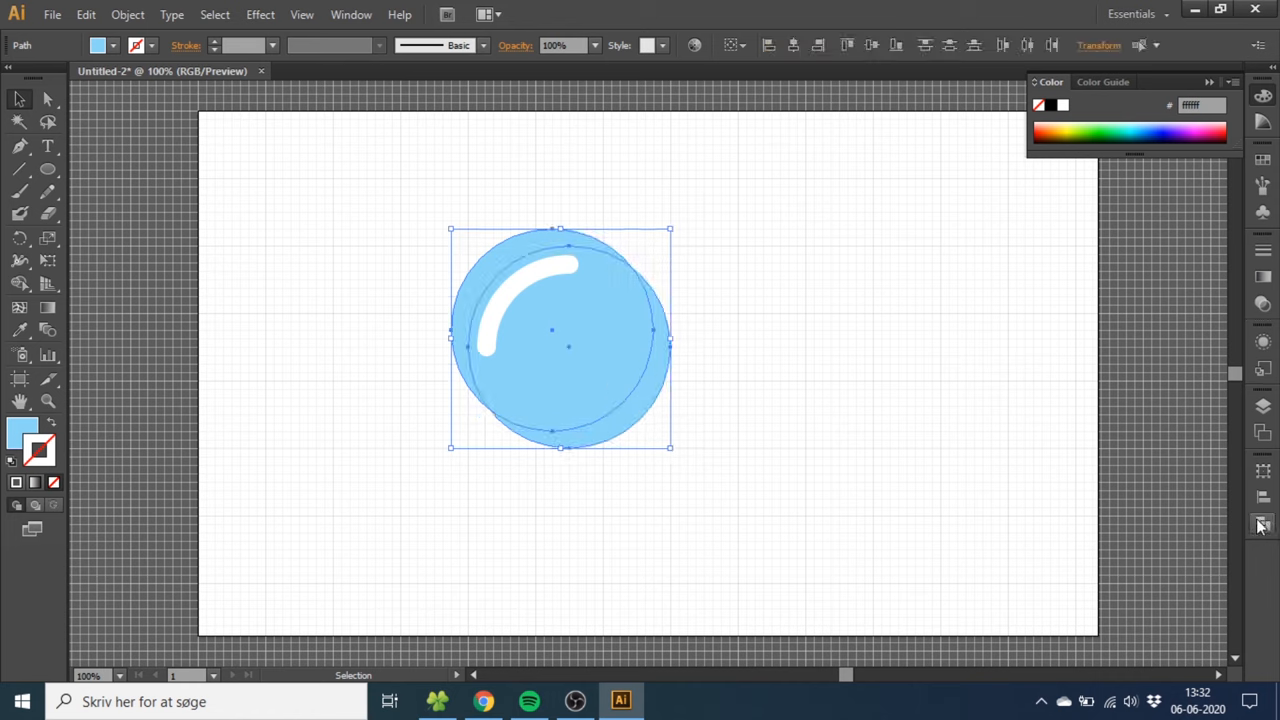
{"action": "left_click", "coordinate": [1262, 525]}
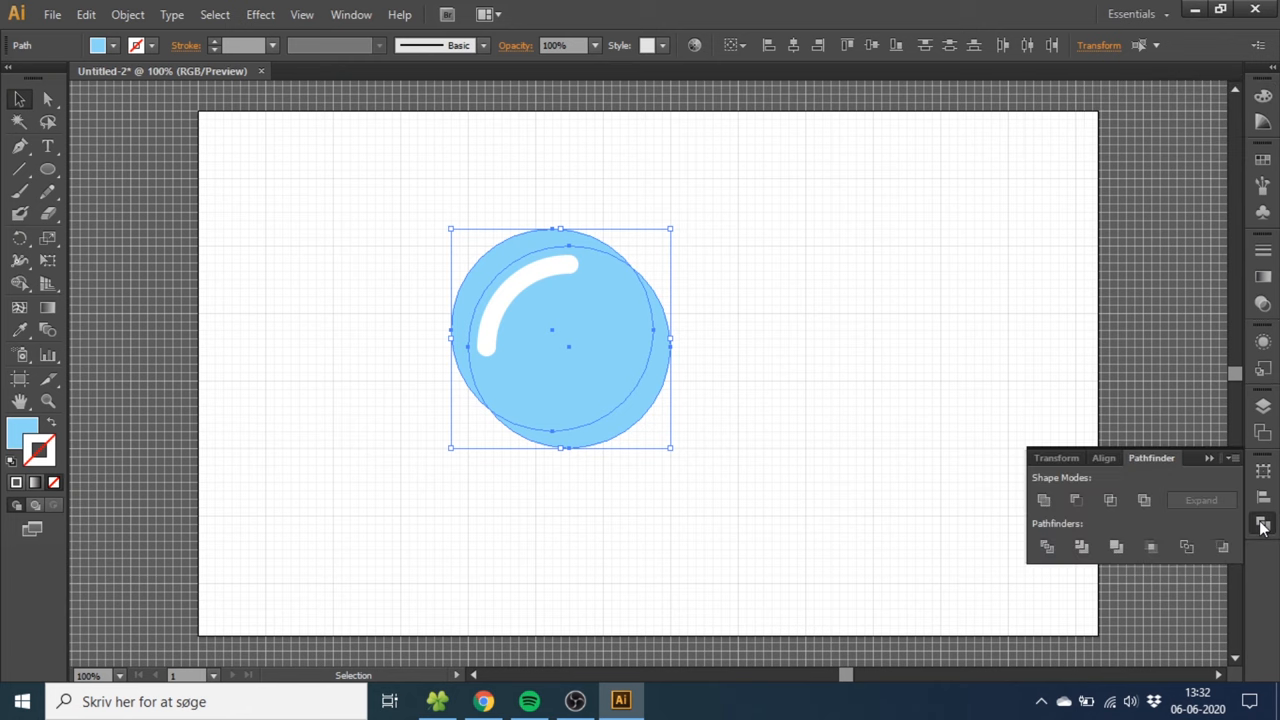
{"action": "left_click", "coordinate": [350, 14]}
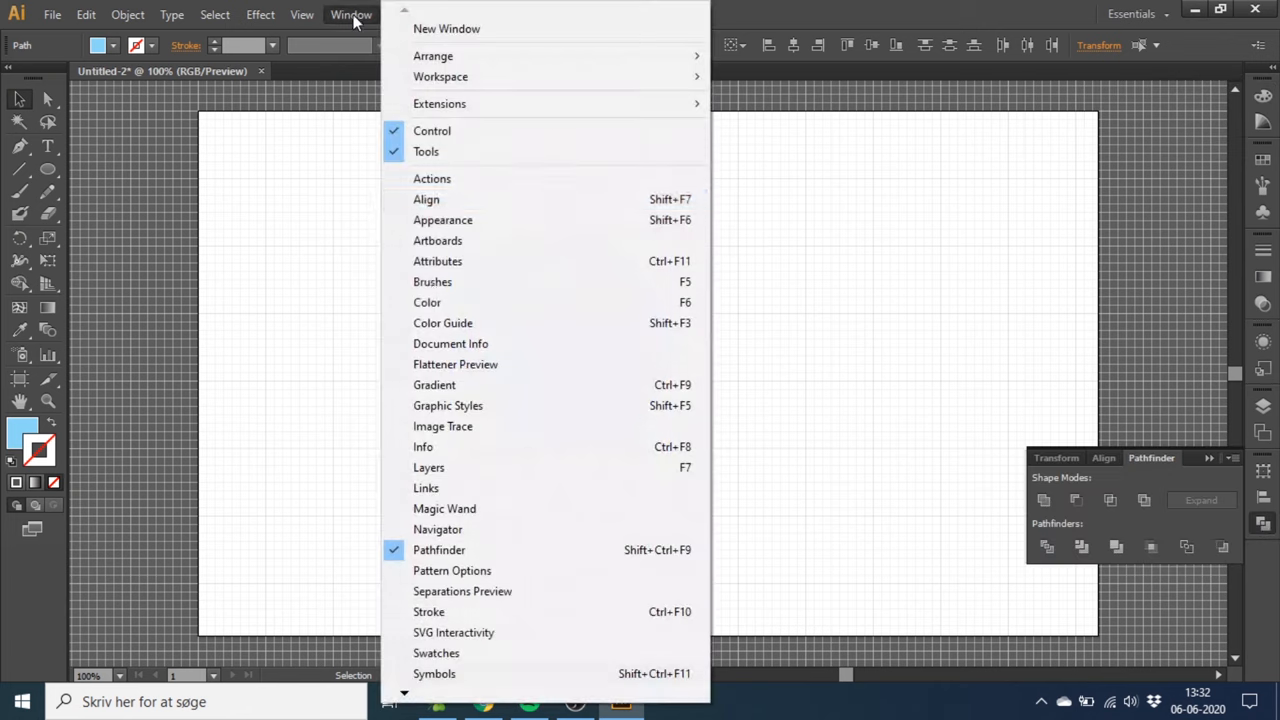
{"action": "mouse_move", "coordinate": [1150, 542]}
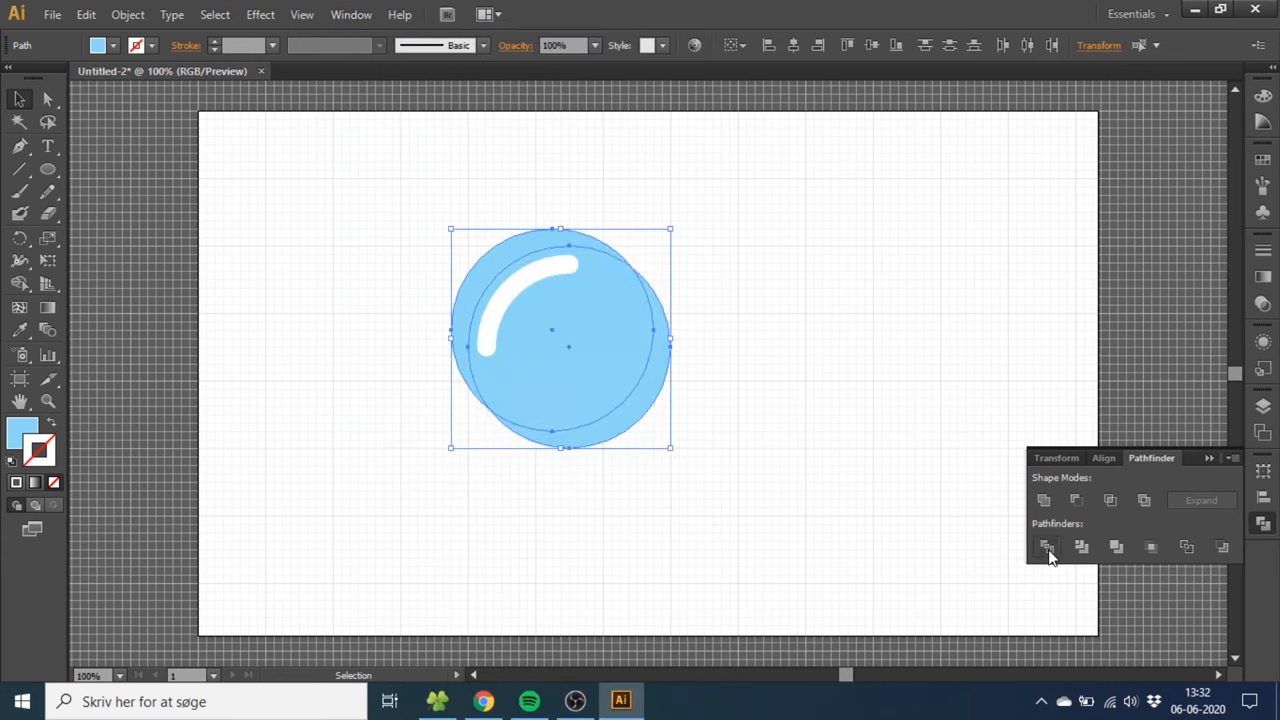
{"action": "left_click", "coordinate": [1046, 547]}
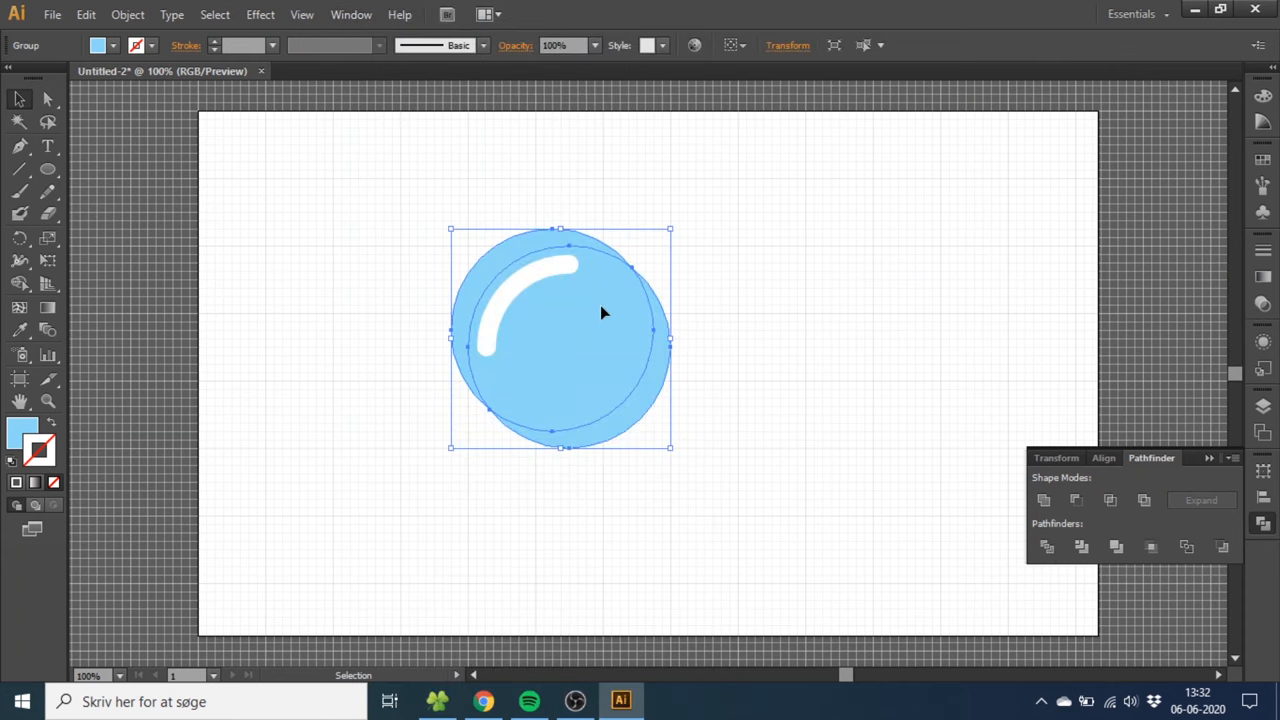
Ungroup the divided pieces and select the leftover piece outside the bubble.
{"action": "right_click", "coordinate": [600, 313]}
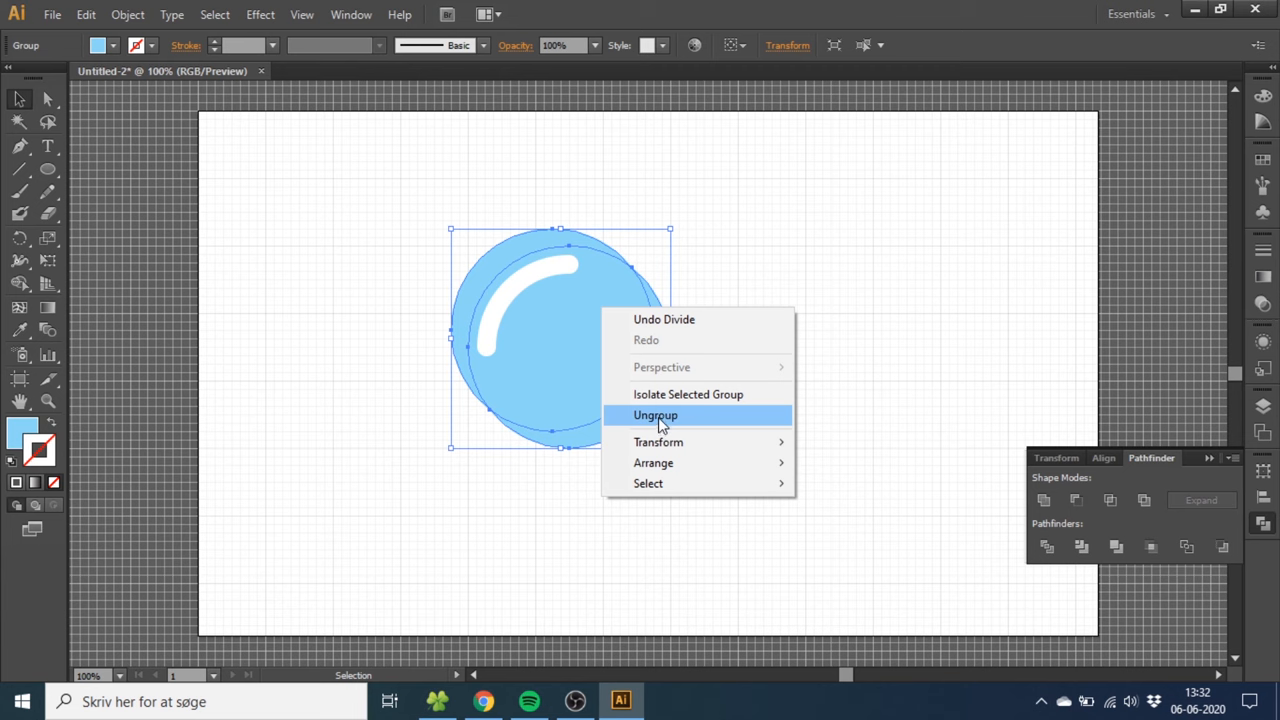
{"action": "left_click", "coordinate": [655, 415]}
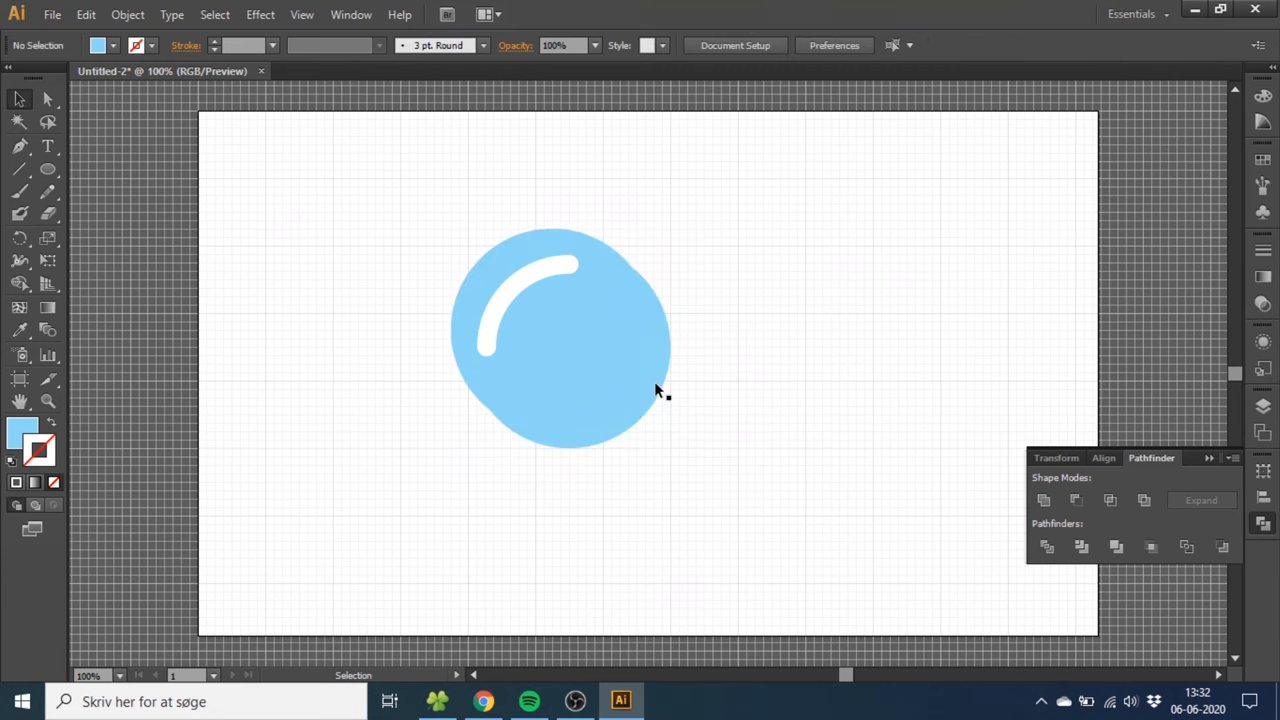
{"action": "left_click", "coordinate": [560, 335]}
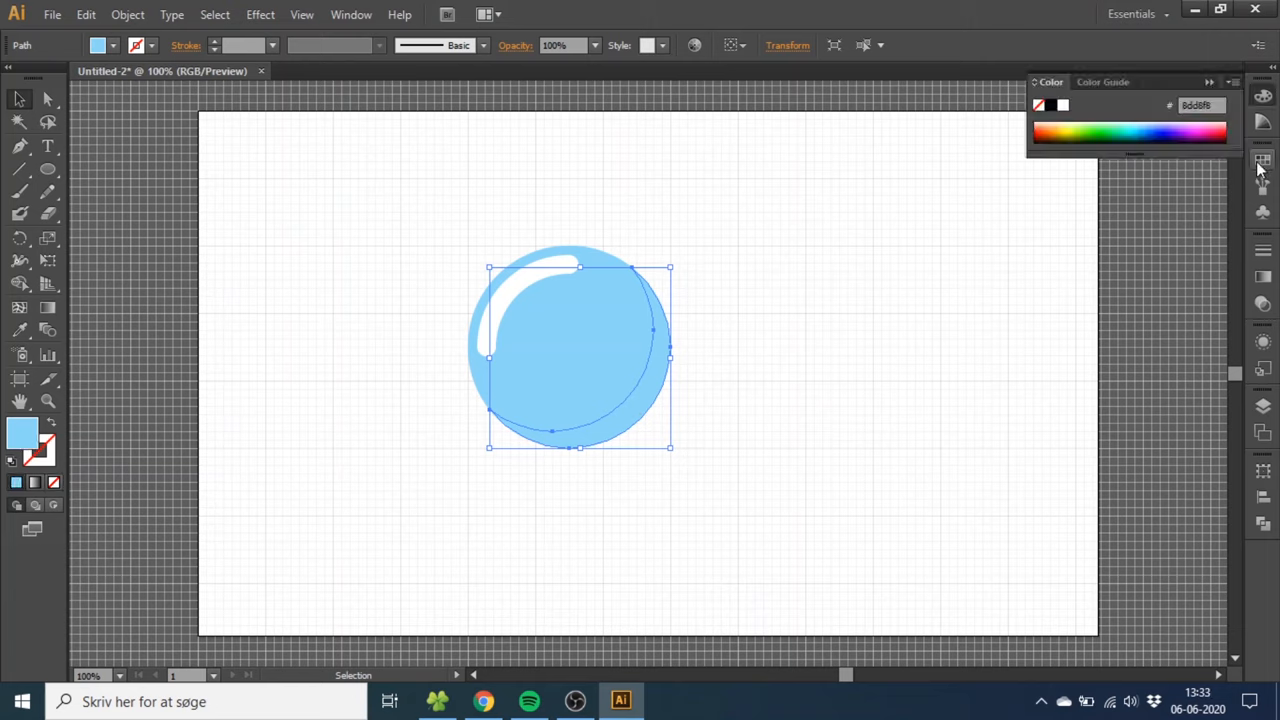
Delete the stray piece, recolour the right crescent darker blue, and set 80% opacity.
{"action": "left_click", "coordinate": [1262, 160]}
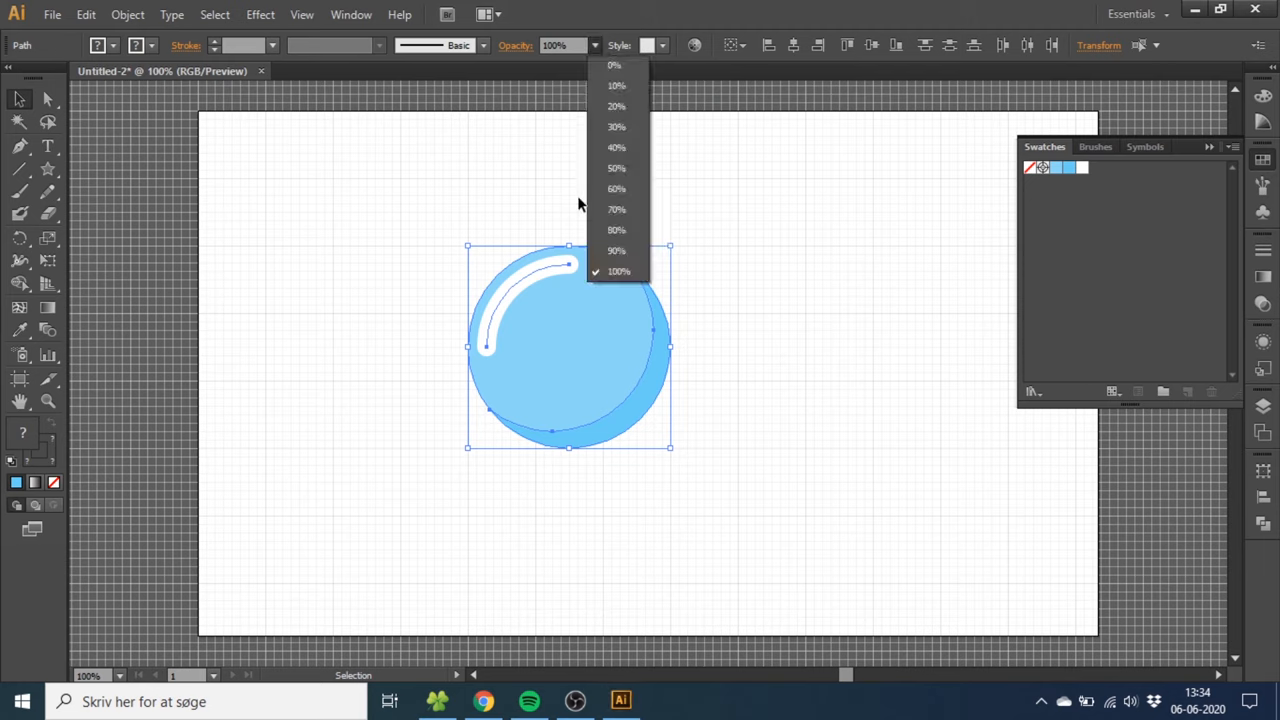
{"action": "left_click", "coordinate": [616, 230]}
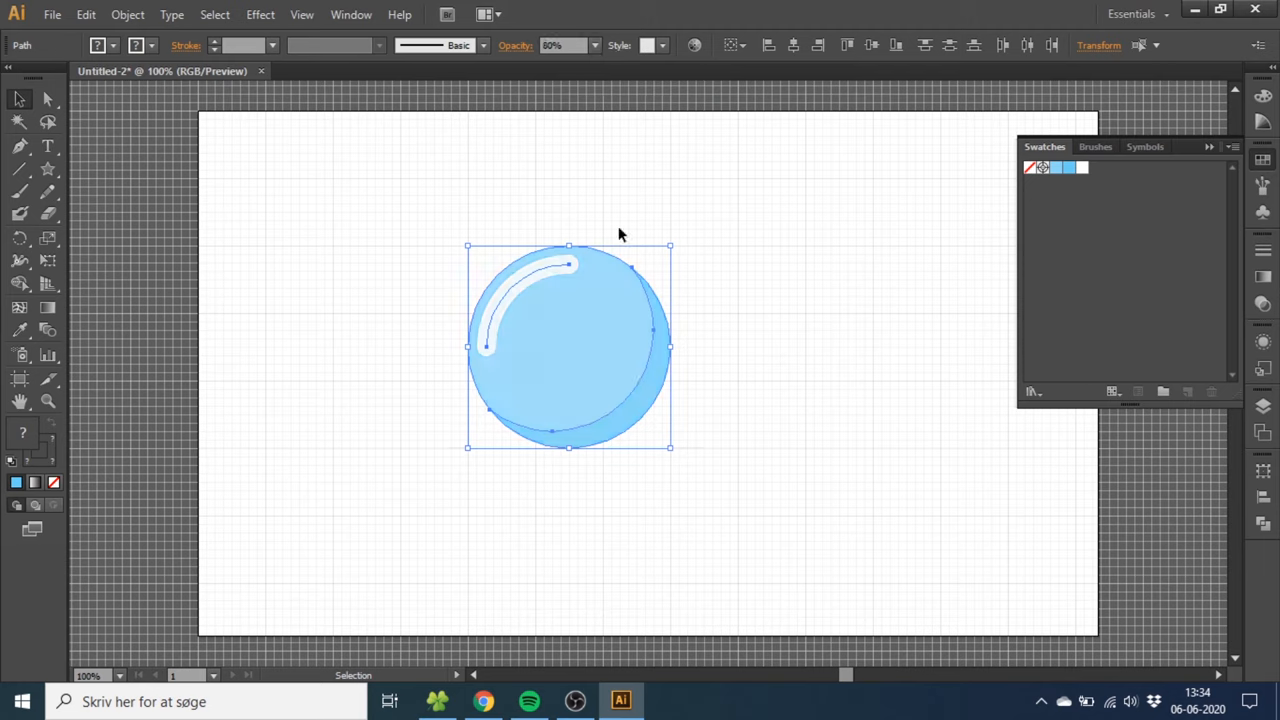
{"action": "mouse_move", "coordinate": [743, 307]}
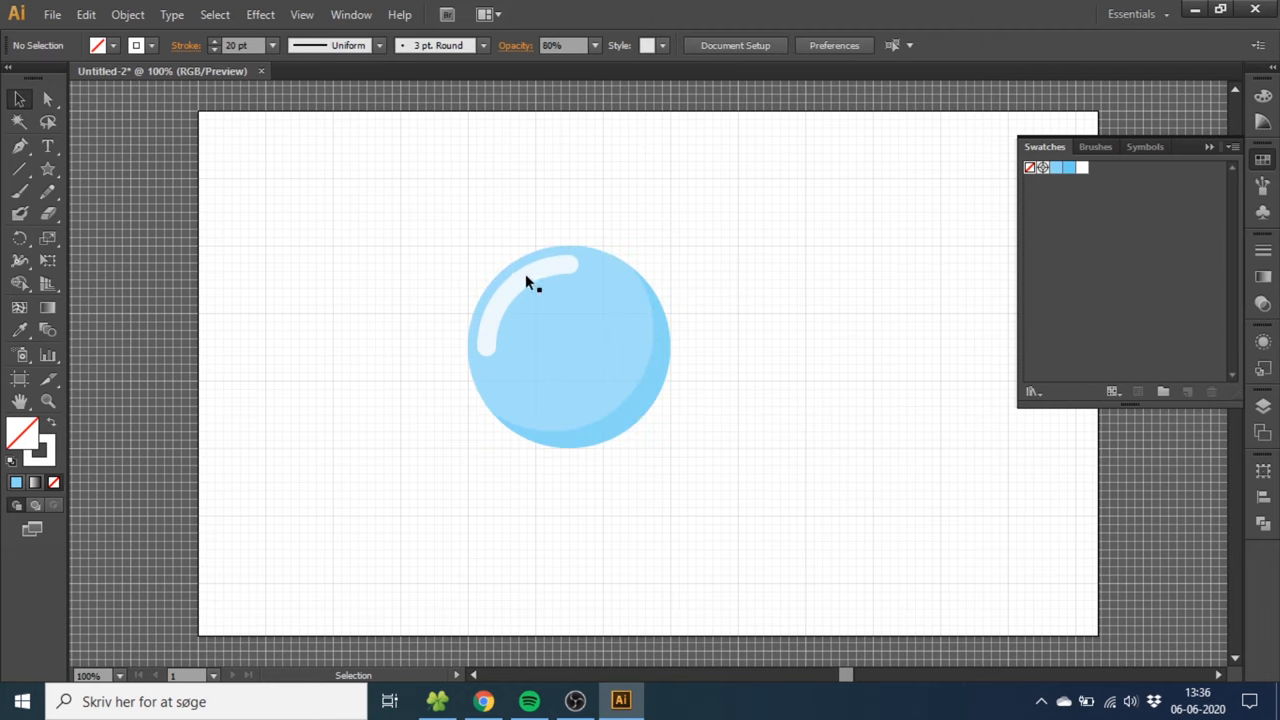
{"action": "left_click", "coordinate": [510, 300]}
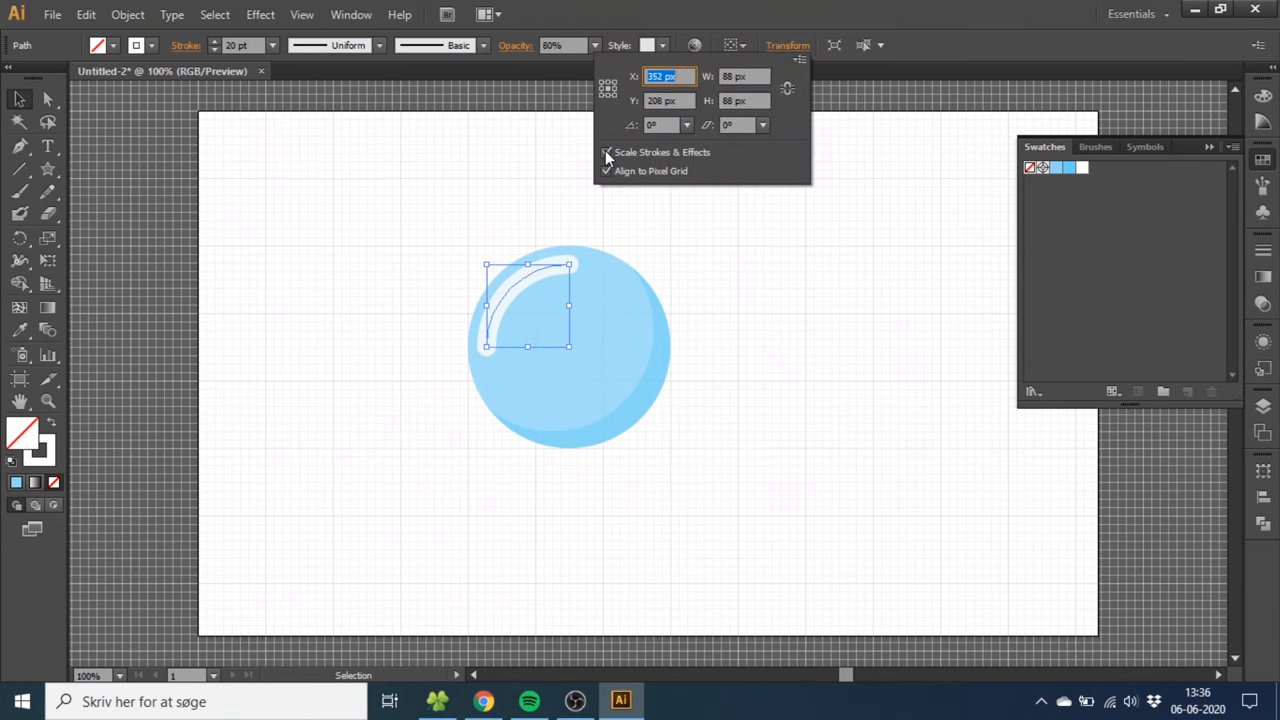
{"action": "left_click", "coordinate": [606, 152]}
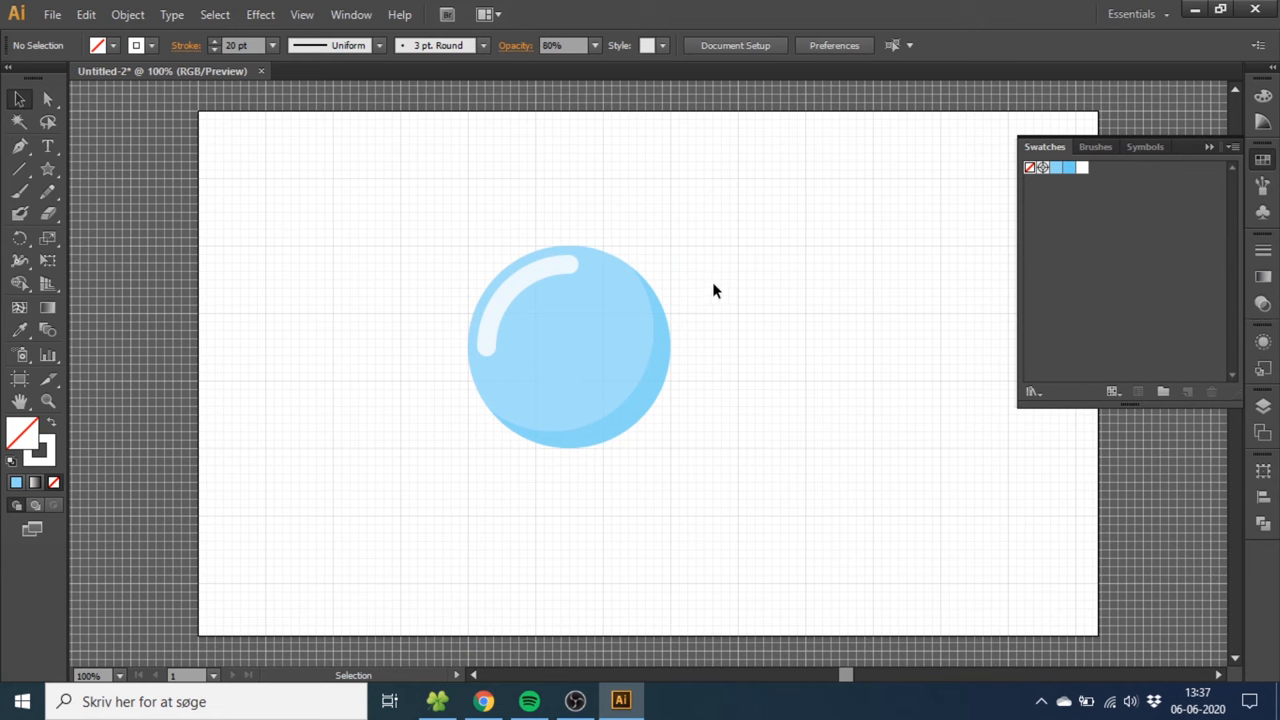
{"action": "mouse_move", "coordinate": [730, 282]}
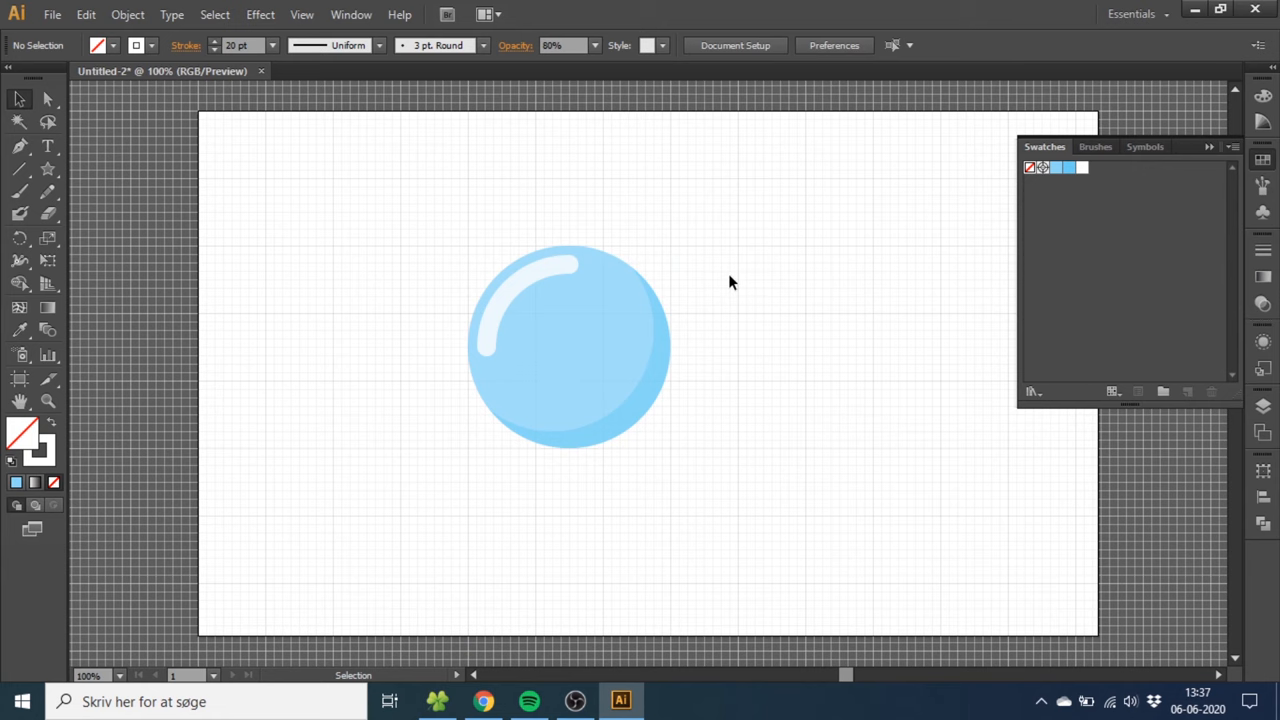